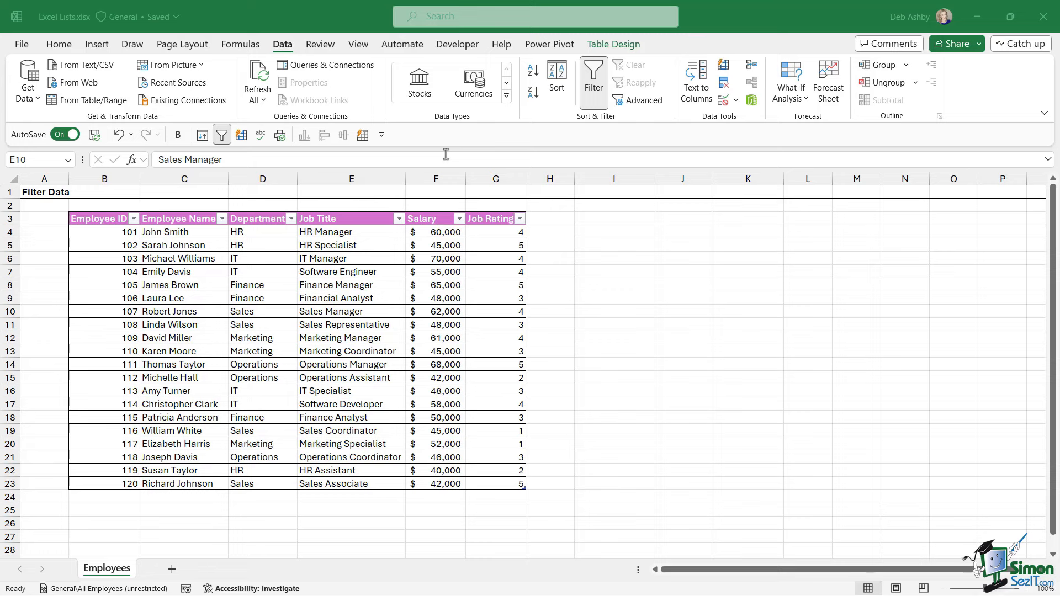
mouse_move(429, 319)
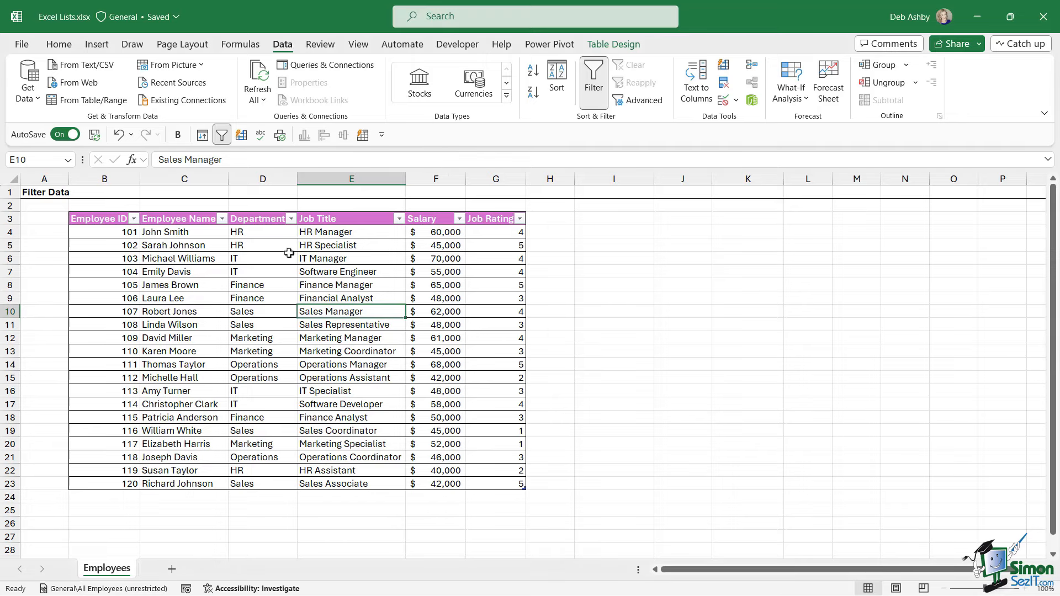
Convert the employee table to a normal range via Table Design, confirming with Yes
left_click(262, 244)
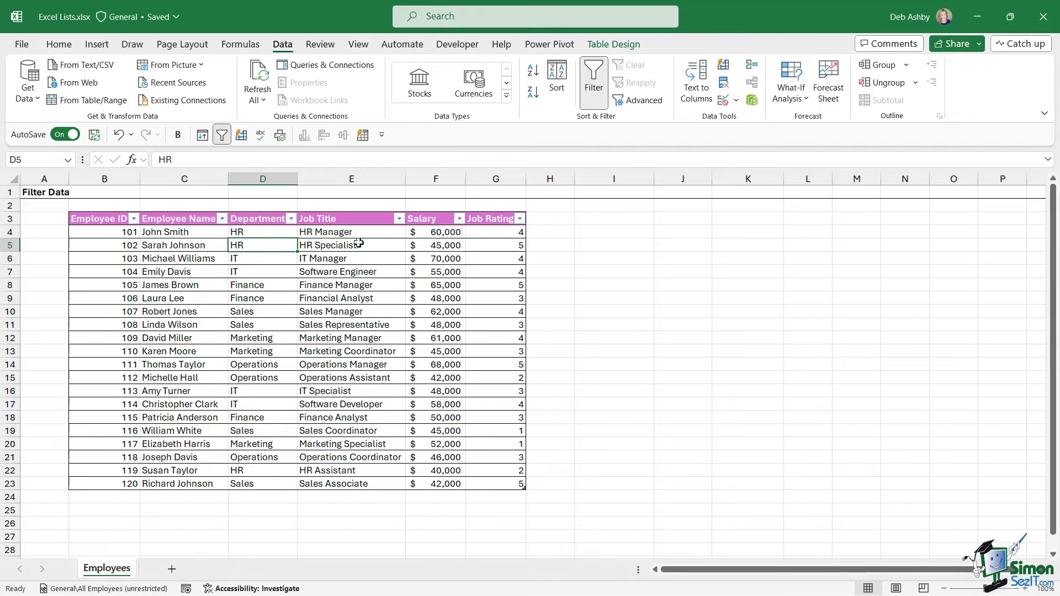
mouse_move(327, 304)
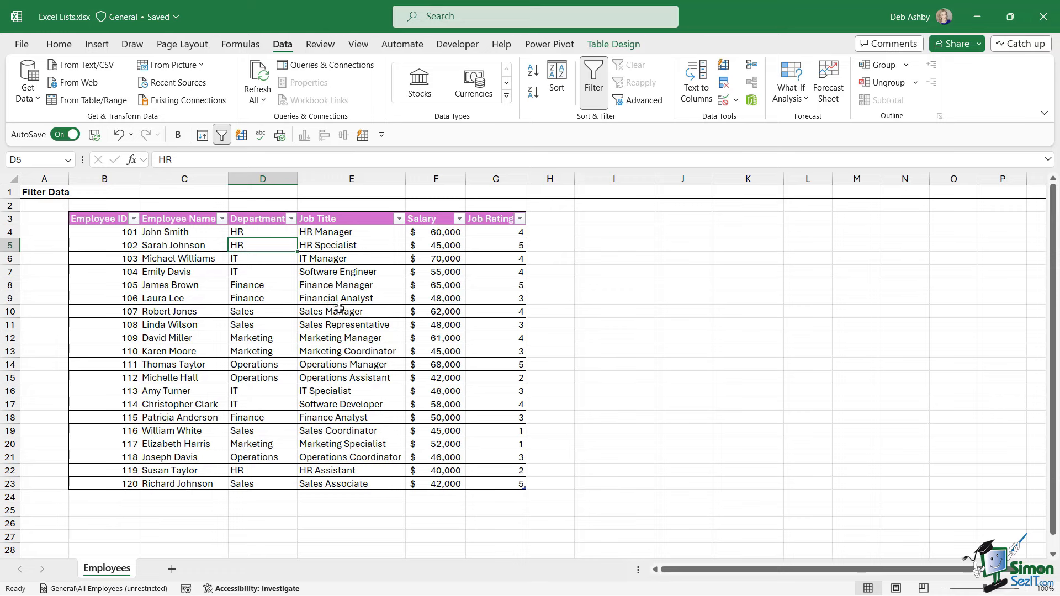
left_click(351, 298)
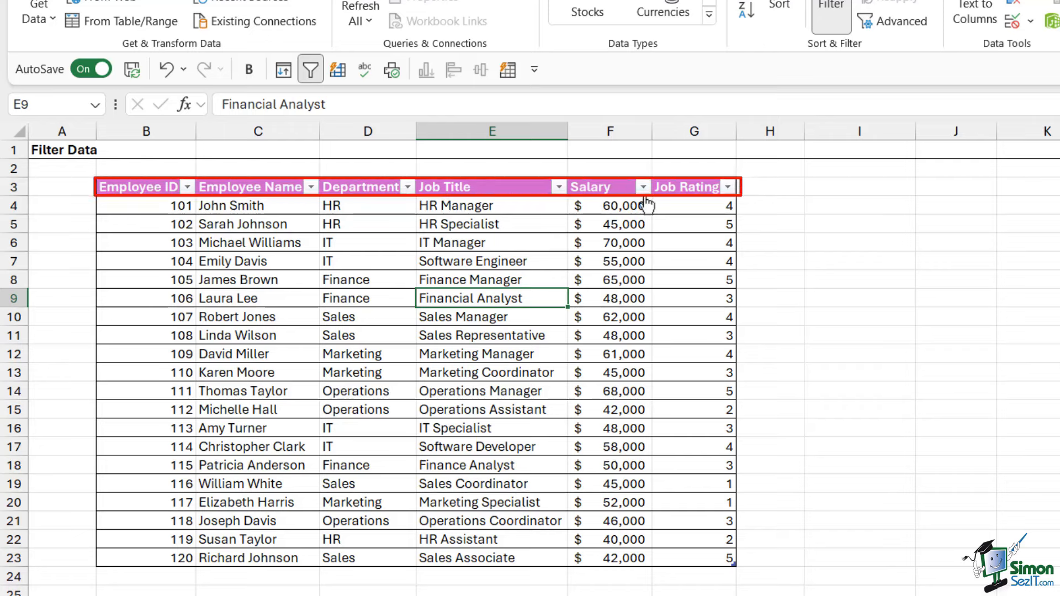
mouse_move(638, 186)
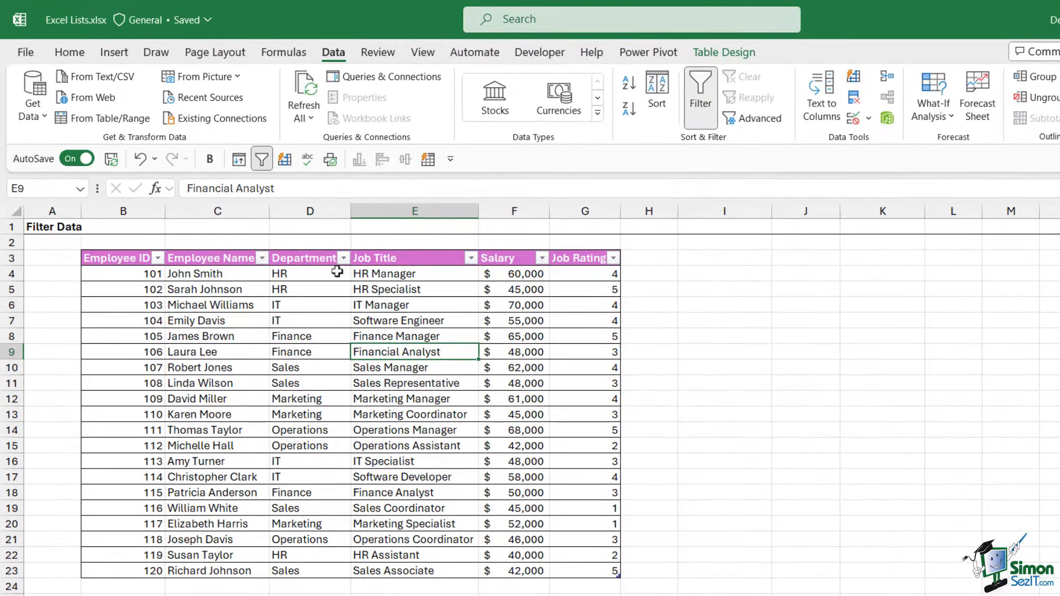
mouse_move(465, 277)
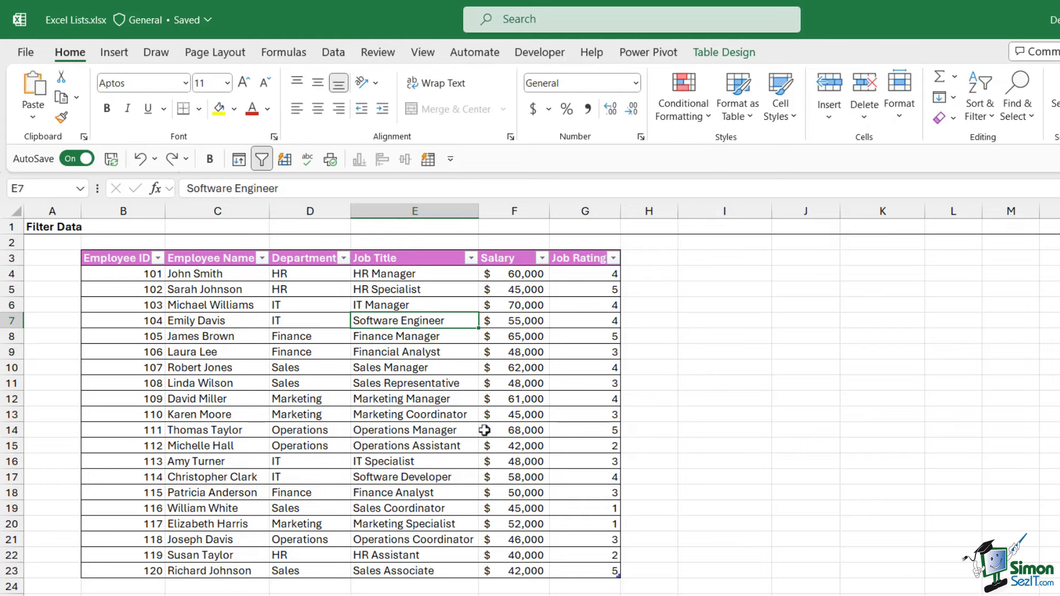
left_click(414, 351)
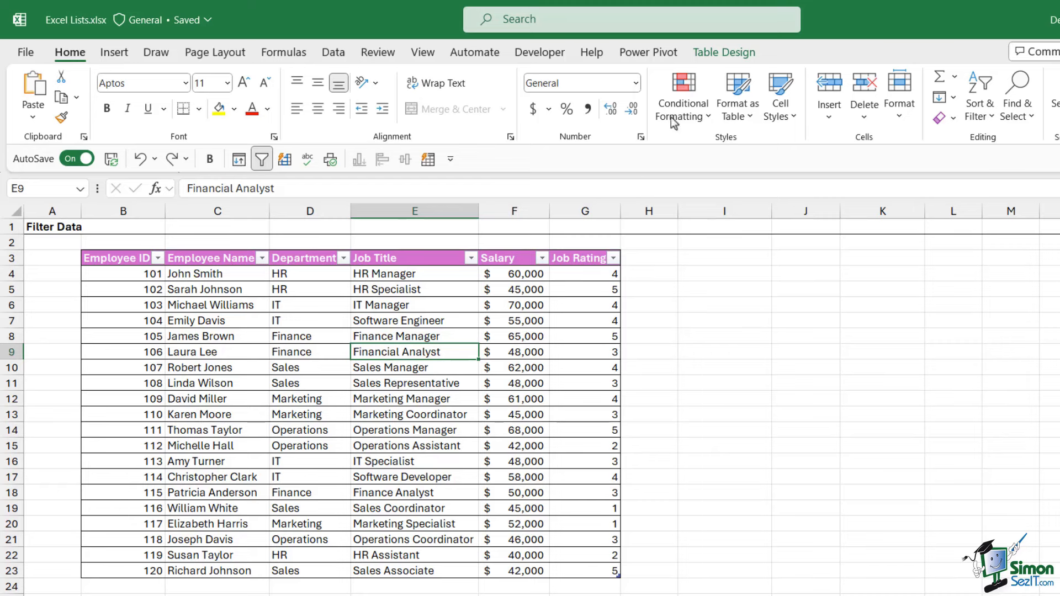
left_click(723, 52)
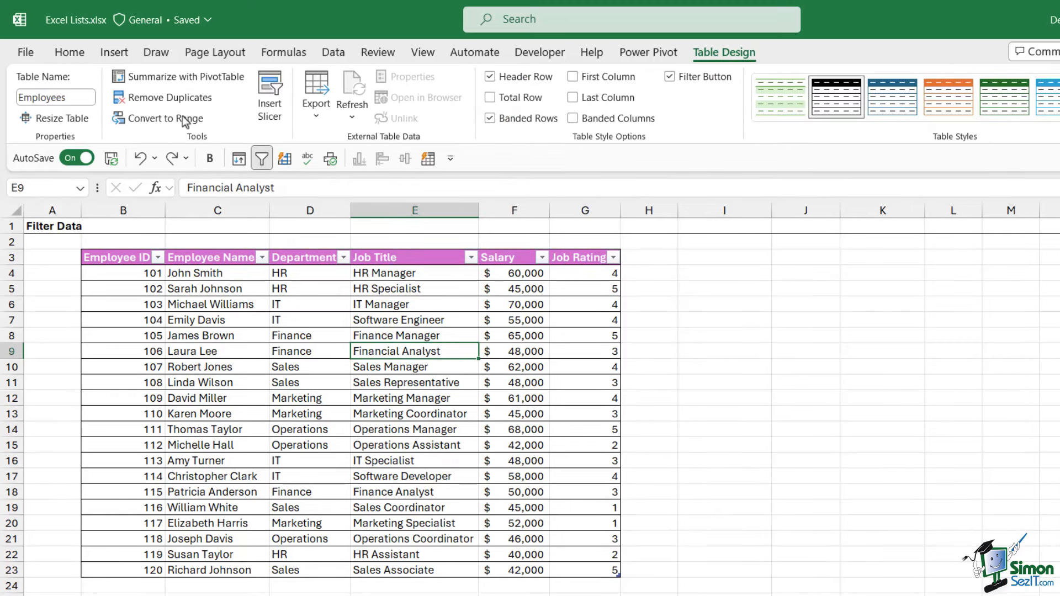
mouse_move(164, 119)
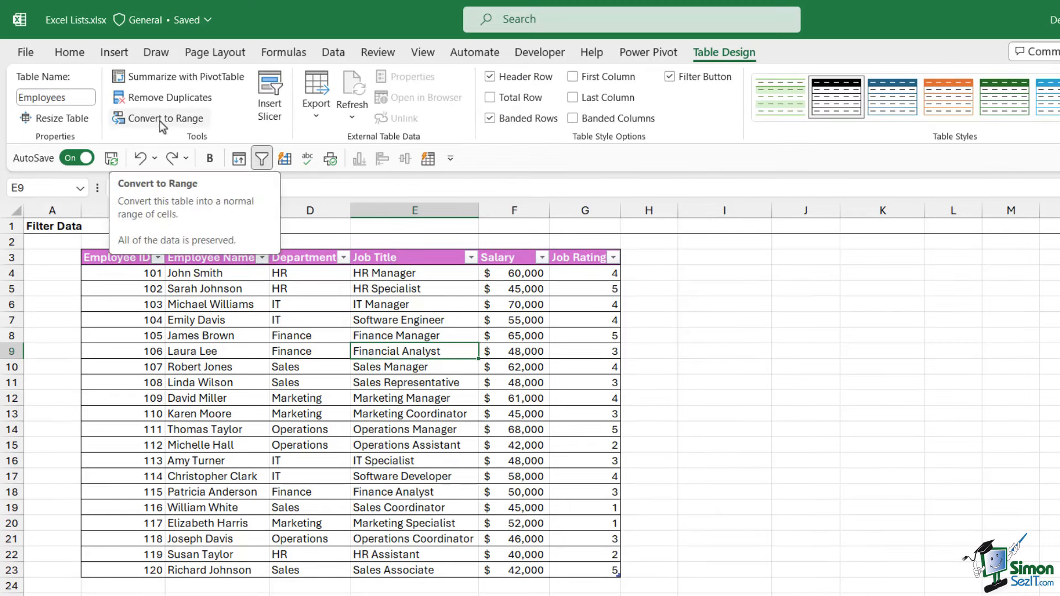
left_click(165, 118)
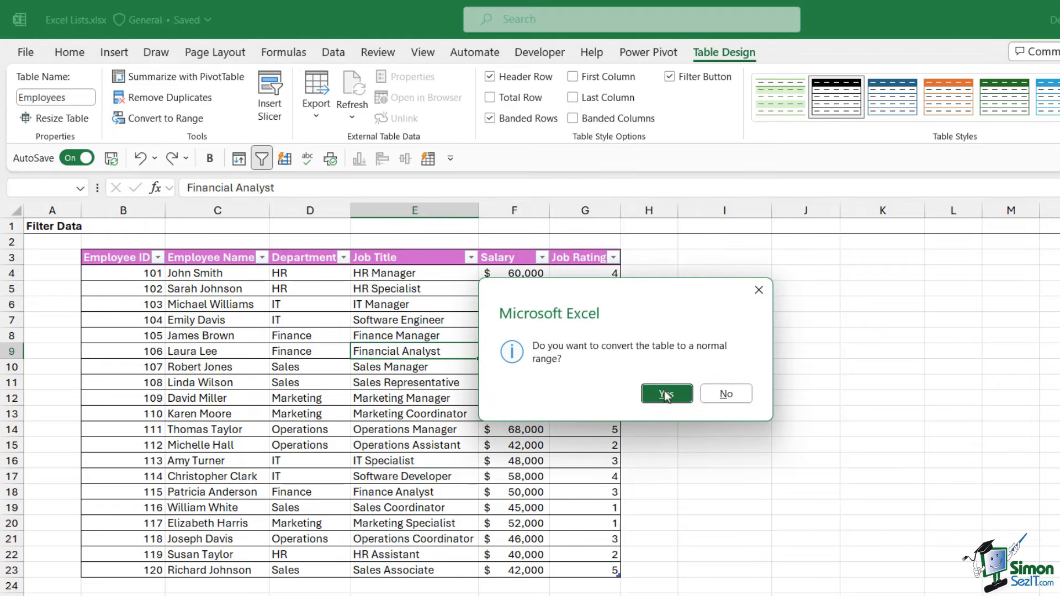
left_click(665, 394)
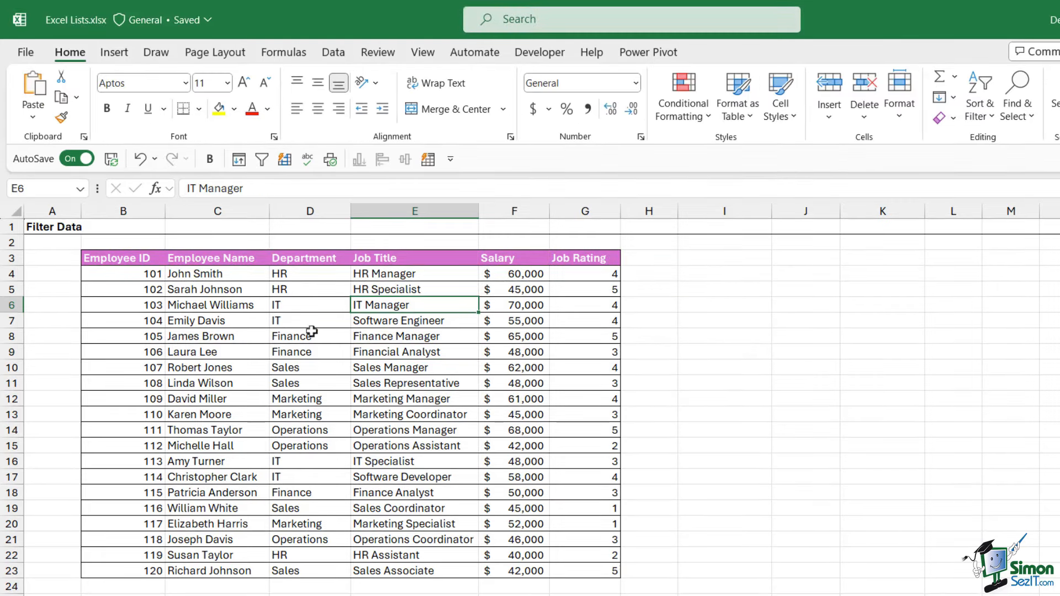
left_click(310, 413)
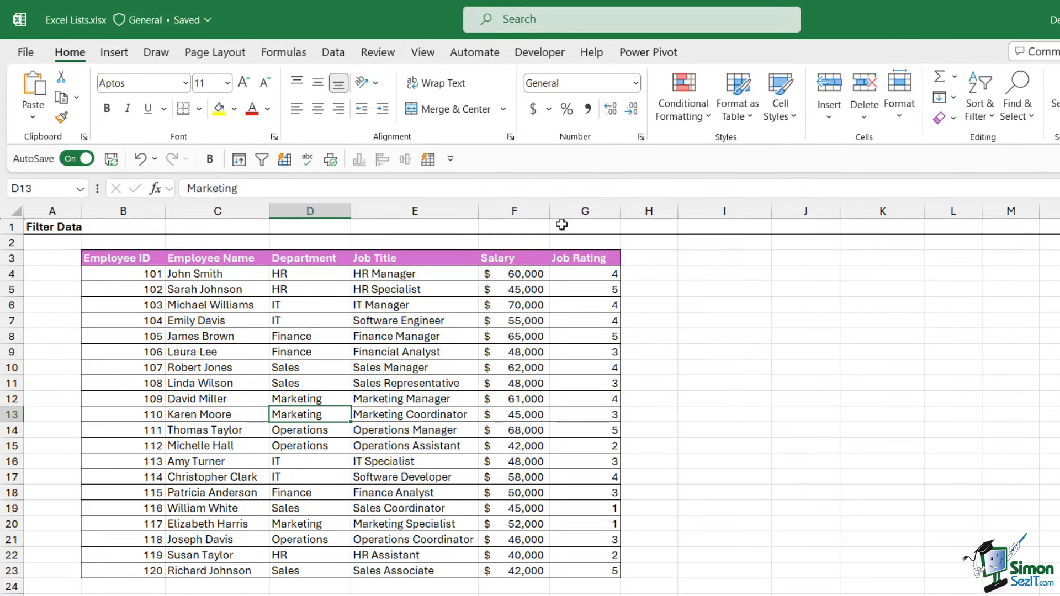
left_click(413, 352)
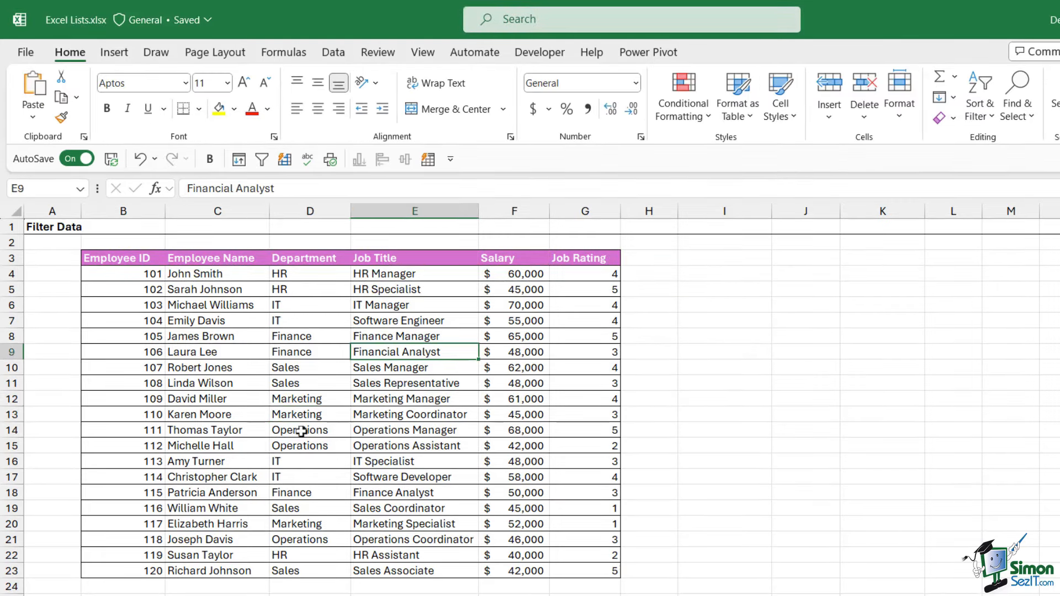
mouse_move(749, 59)
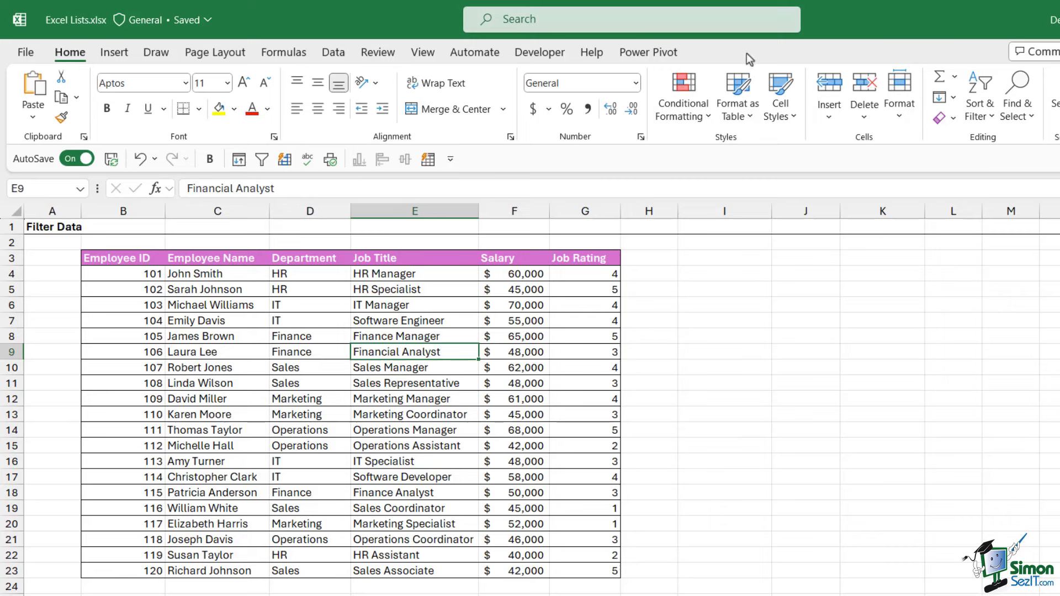
mouse_move(712, 59)
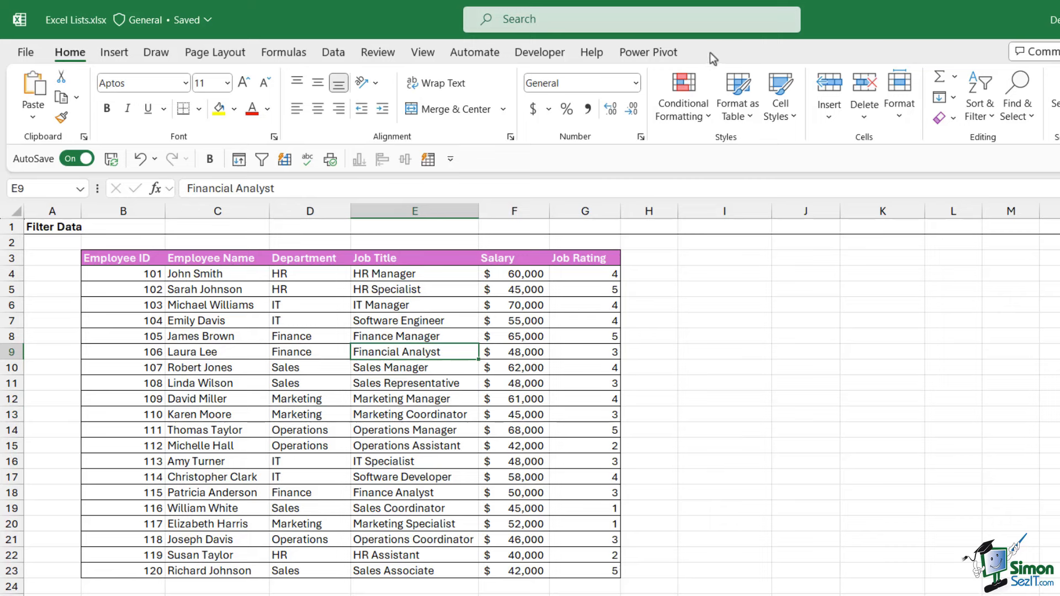
left_click(414, 290)
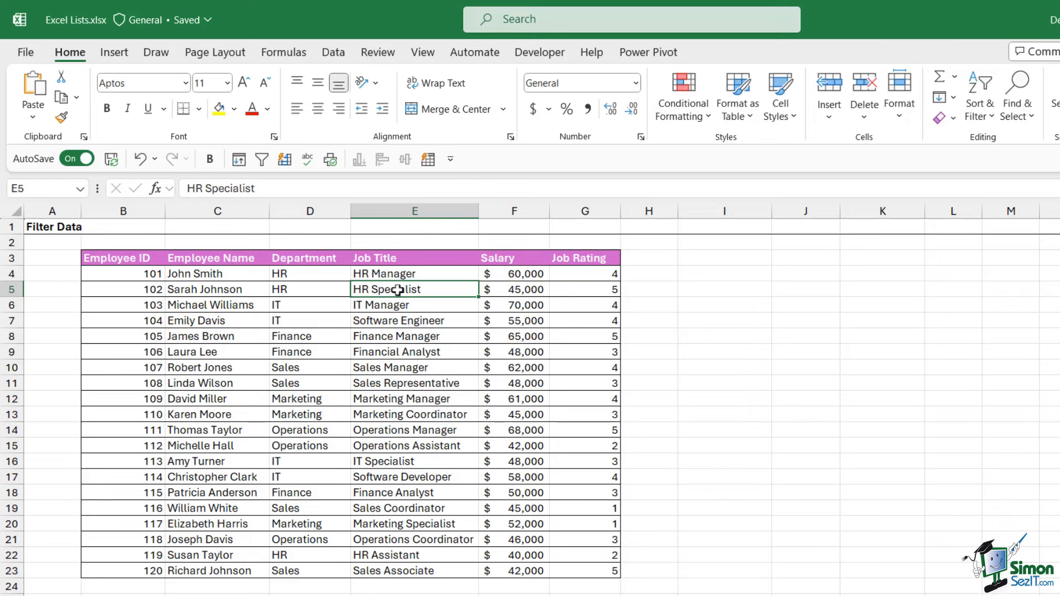
left_click(309, 258)
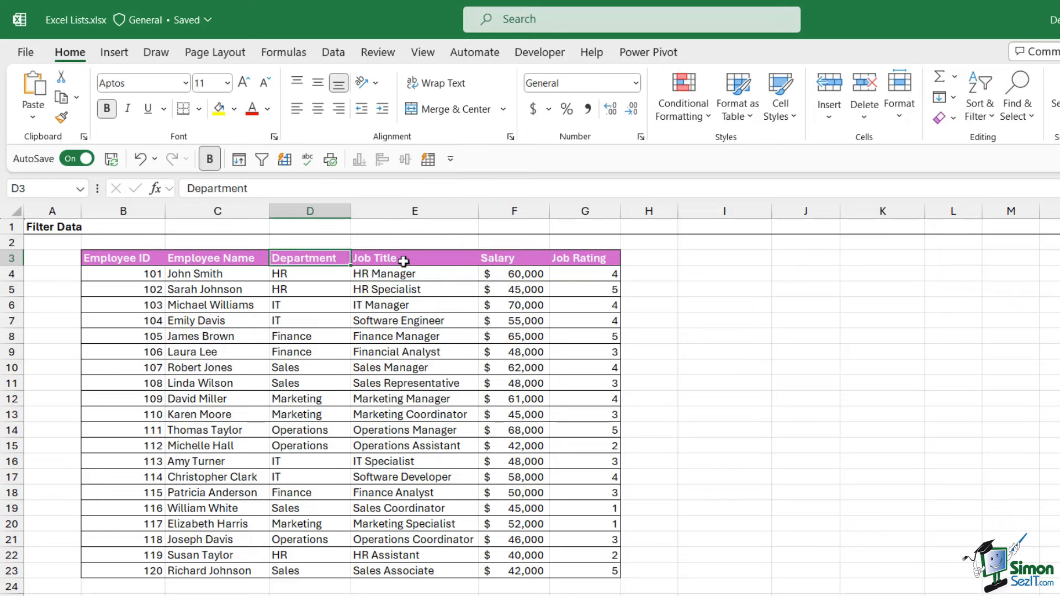
left_click(513, 258)
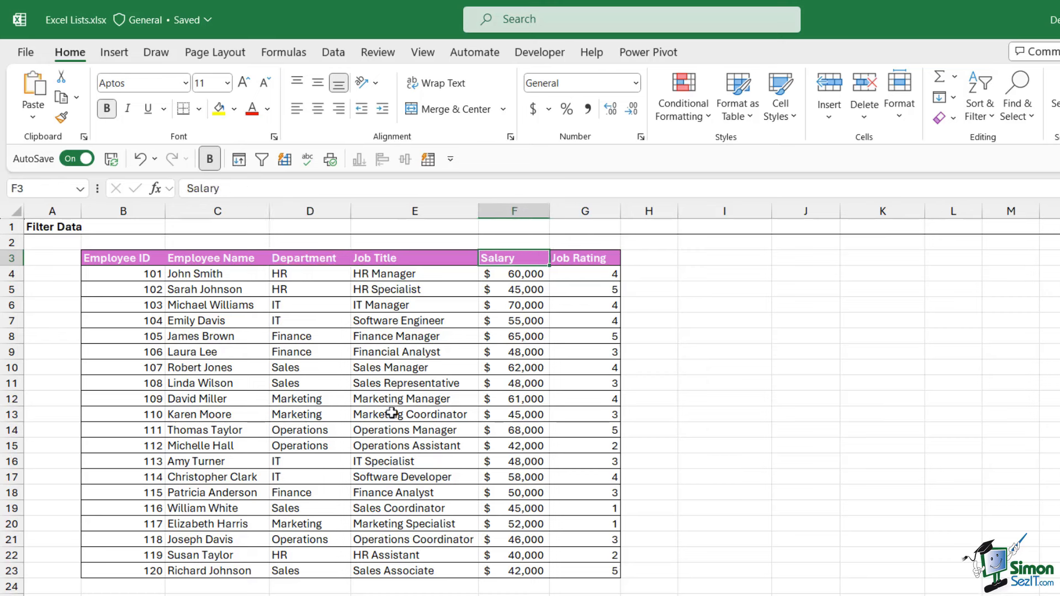
mouse_move(363, 273)
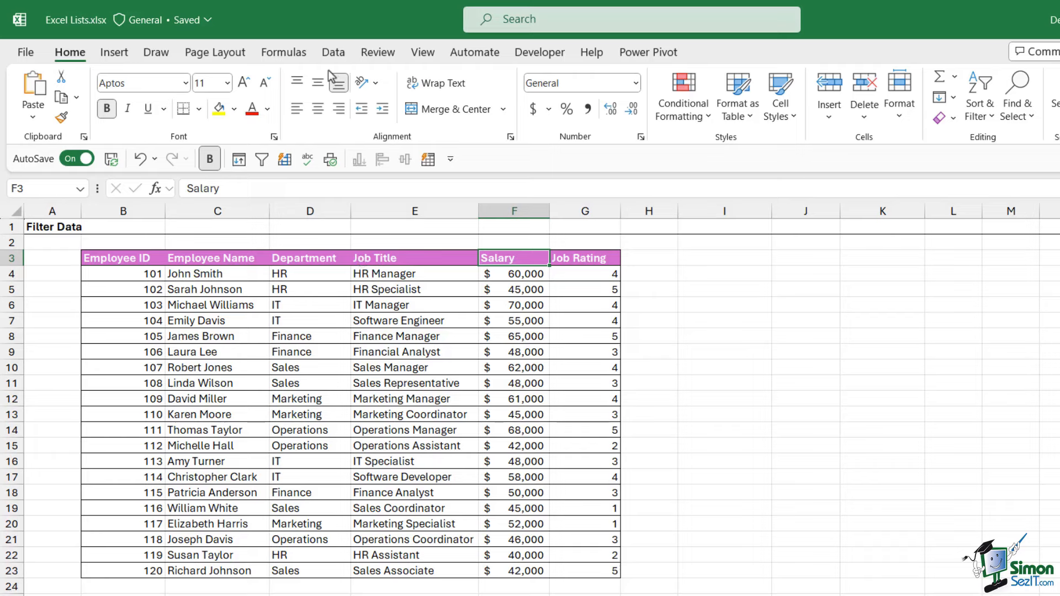
left_click(332, 51)
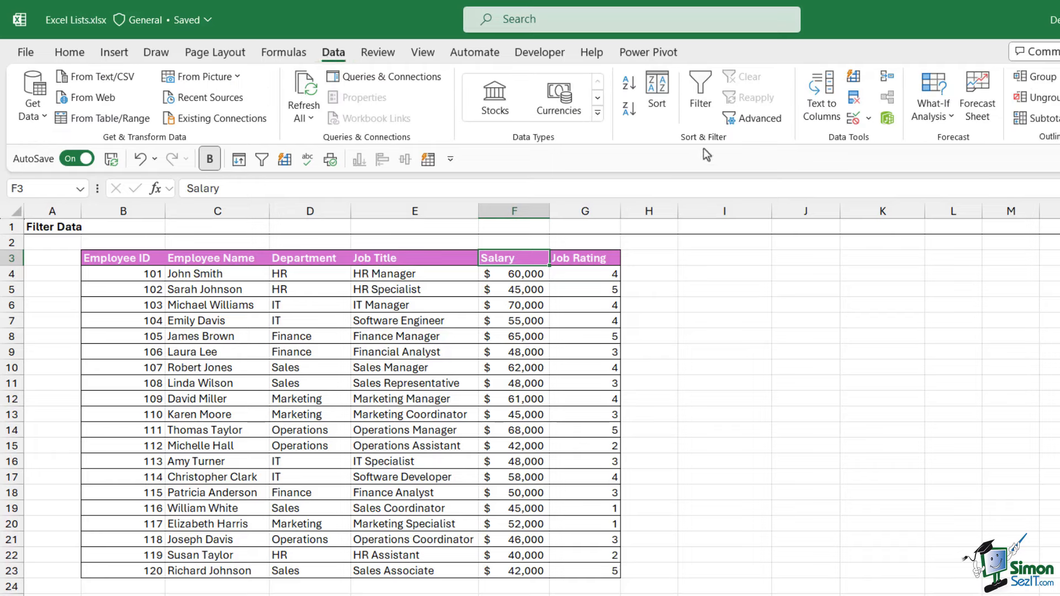
mouse_move(699, 93)
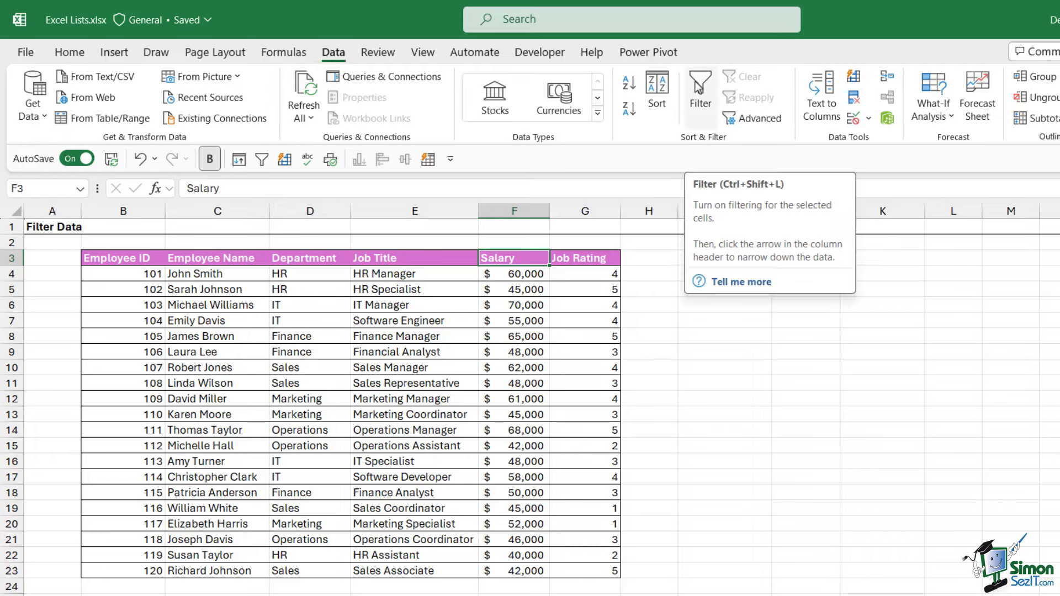
left_click(698, 93)
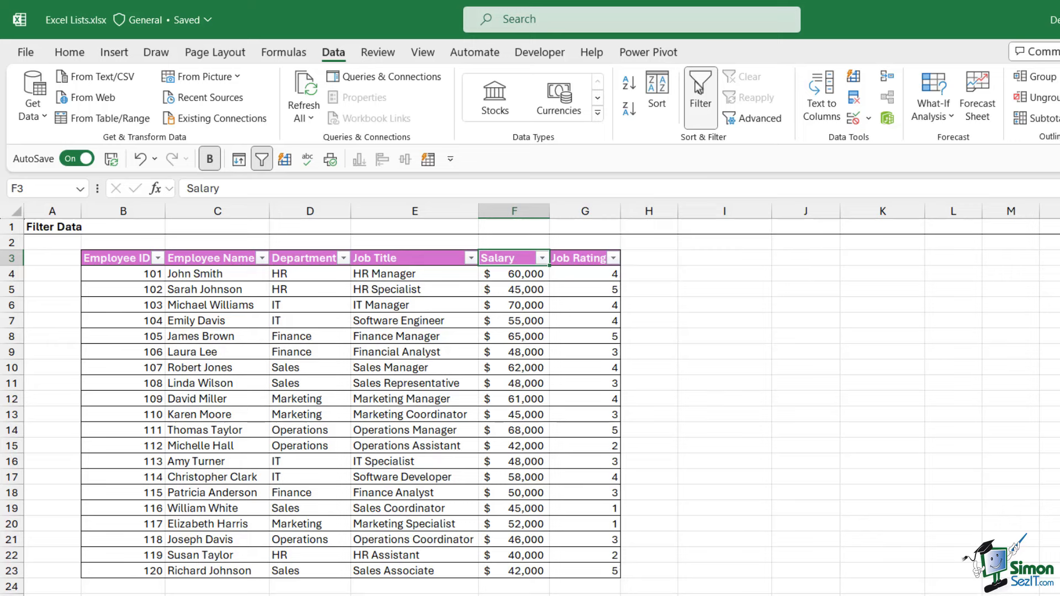
left_click(415, 305)
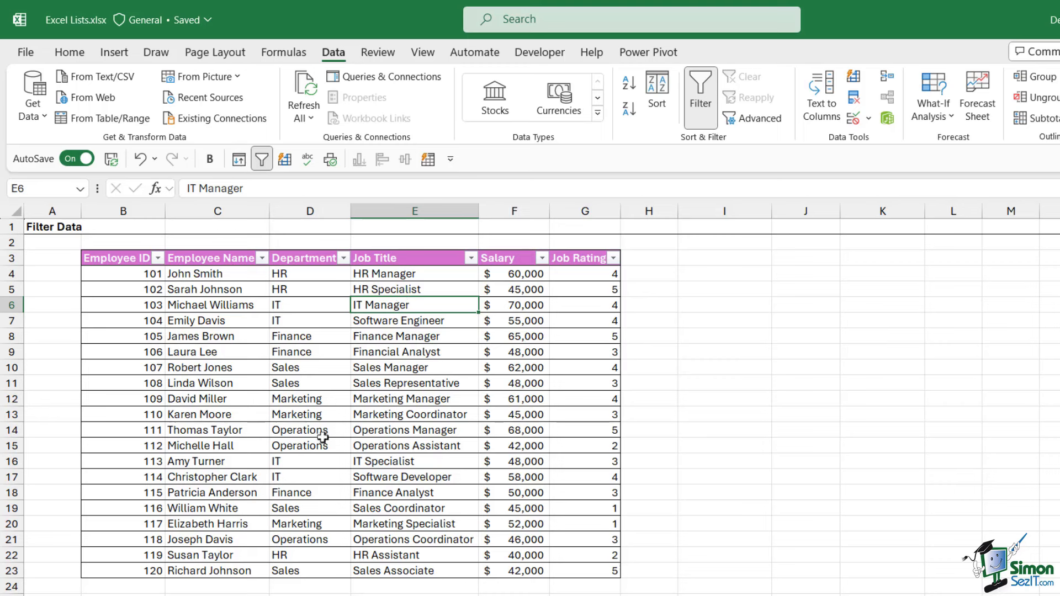
mouse_move(354, 423)
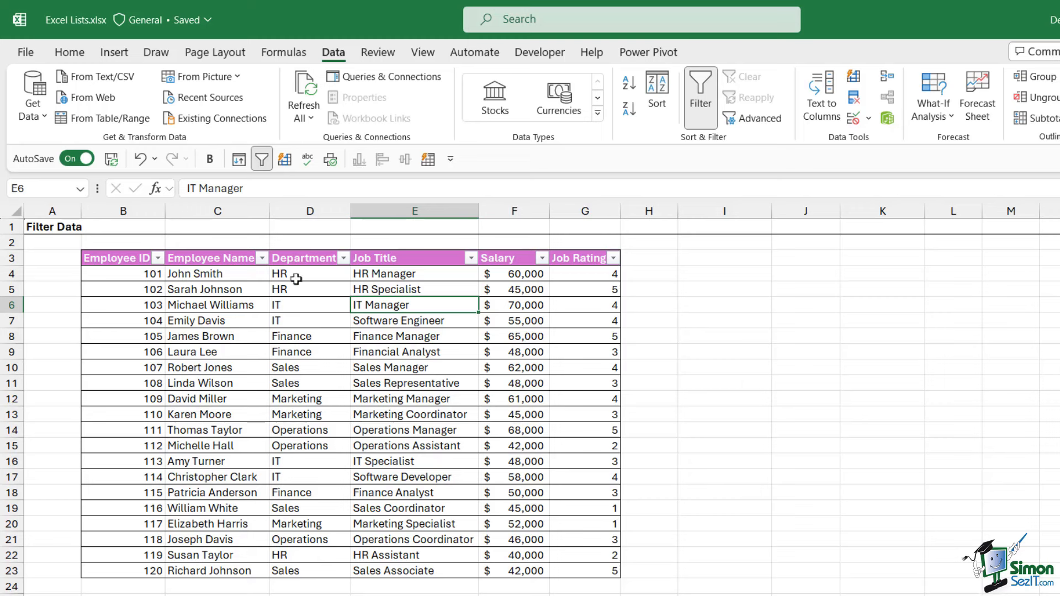
mouse_move(314, 548)
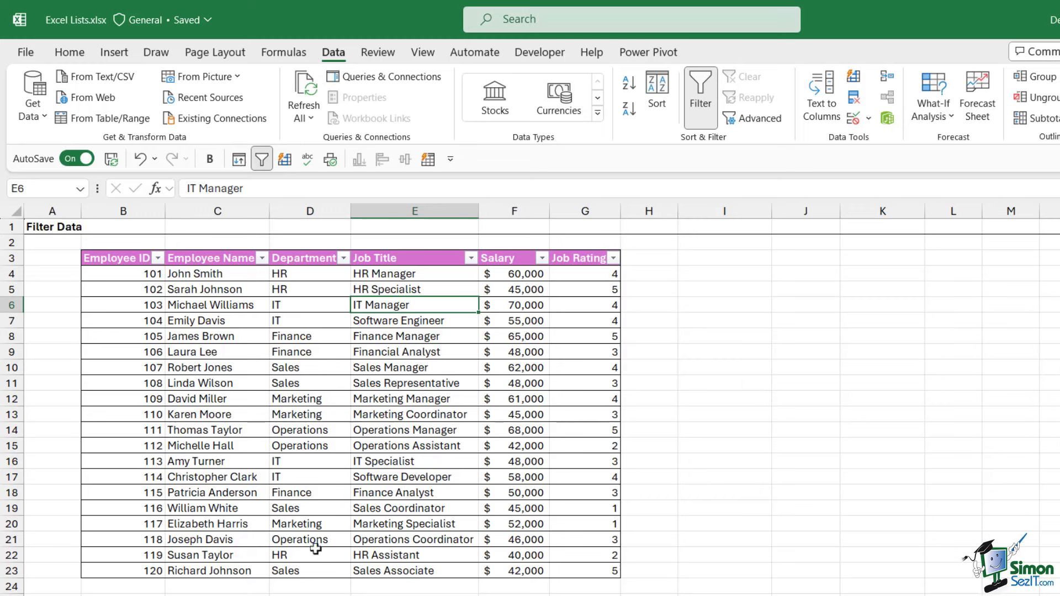
mouse_move(319, 424)
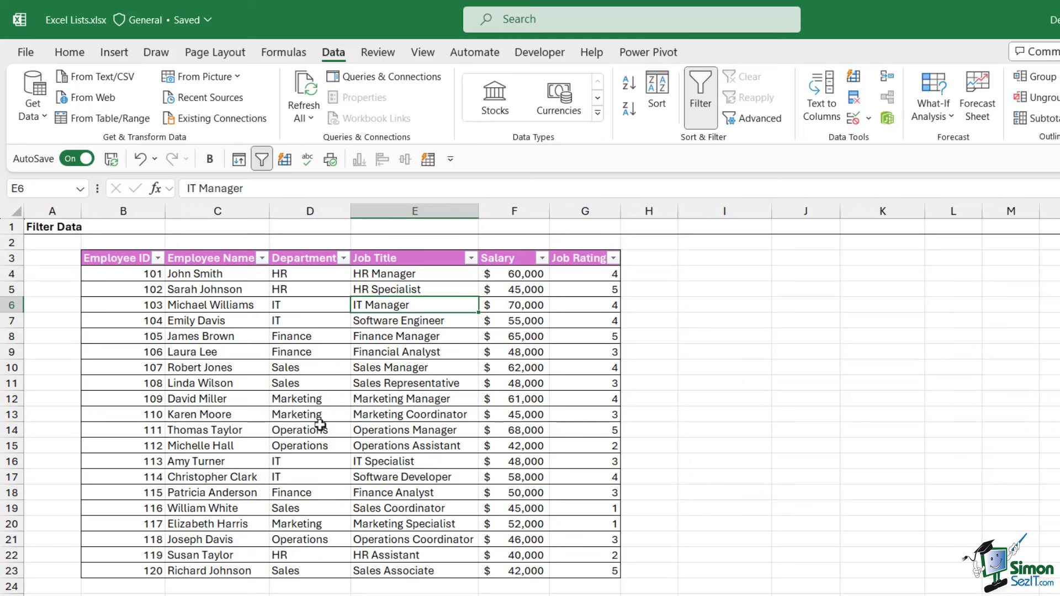
mouse_move(328, 476)
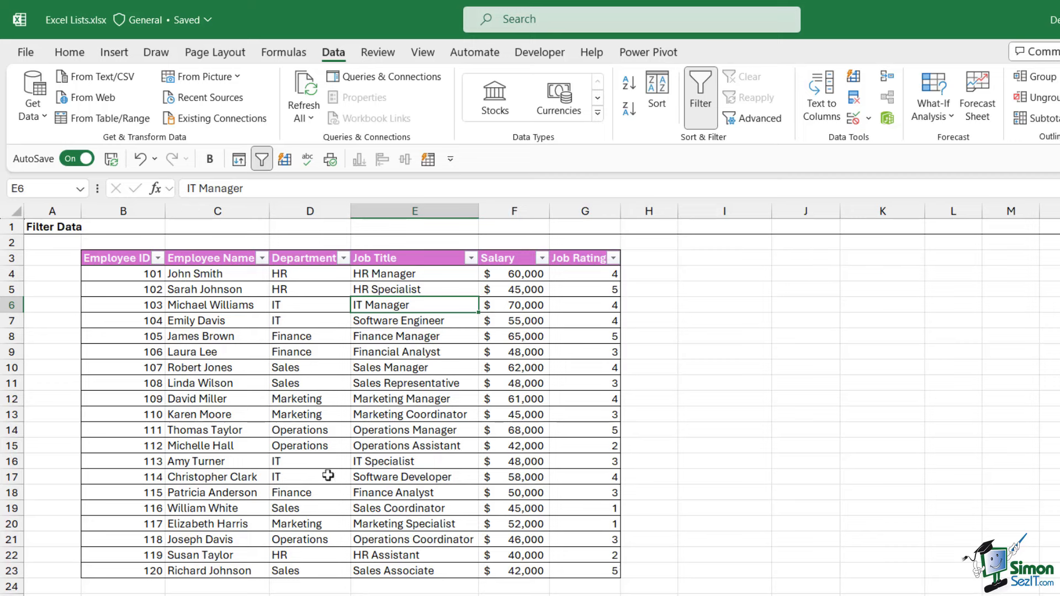
mouse_move(332, 273)
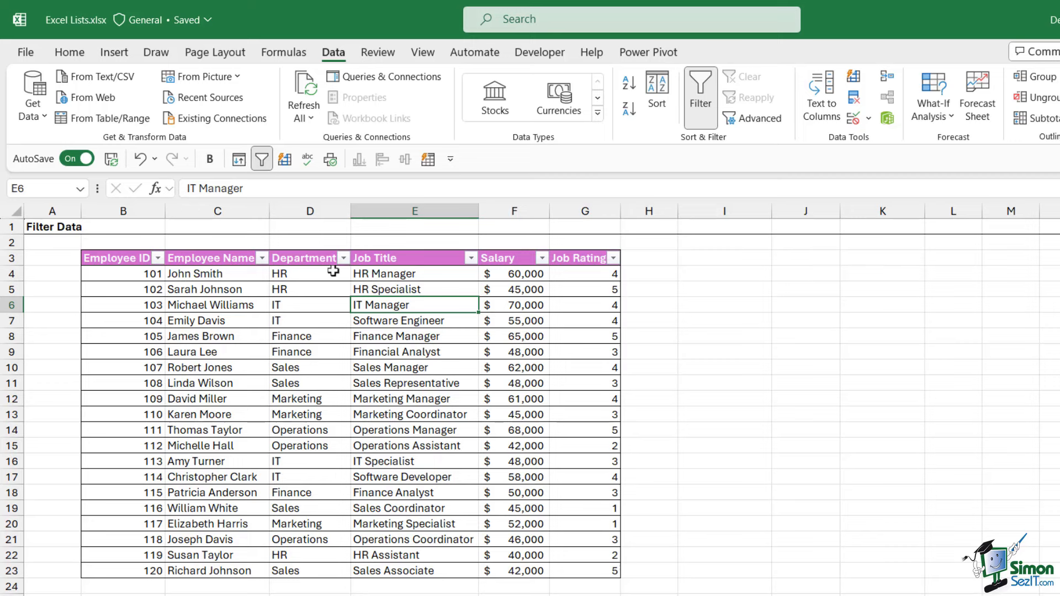
Filter the Department column to IT only, leaving four employees visible
left_click(343, 258)
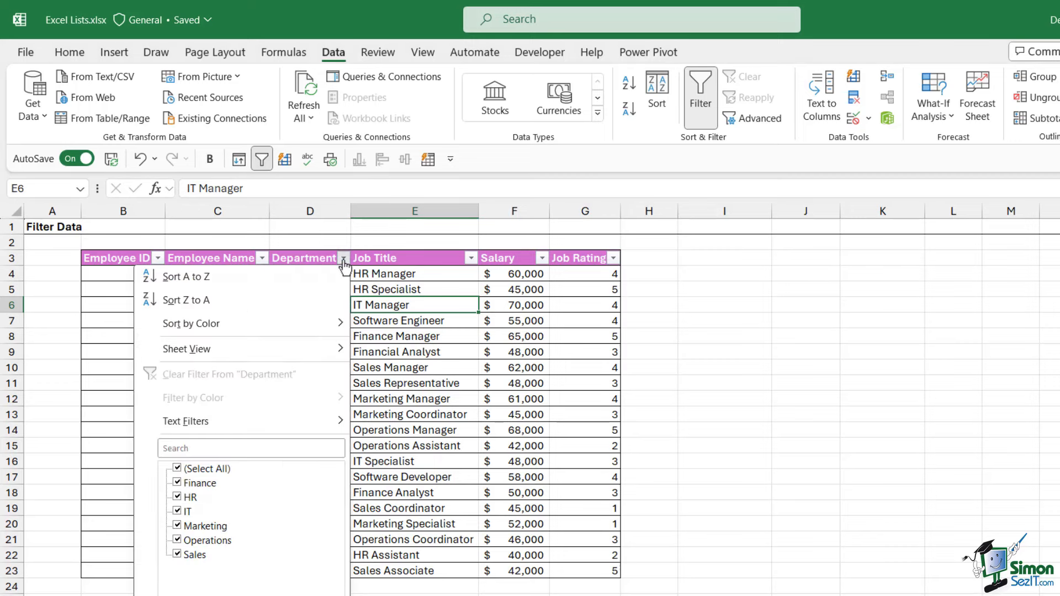
mouse_move(286, 517)
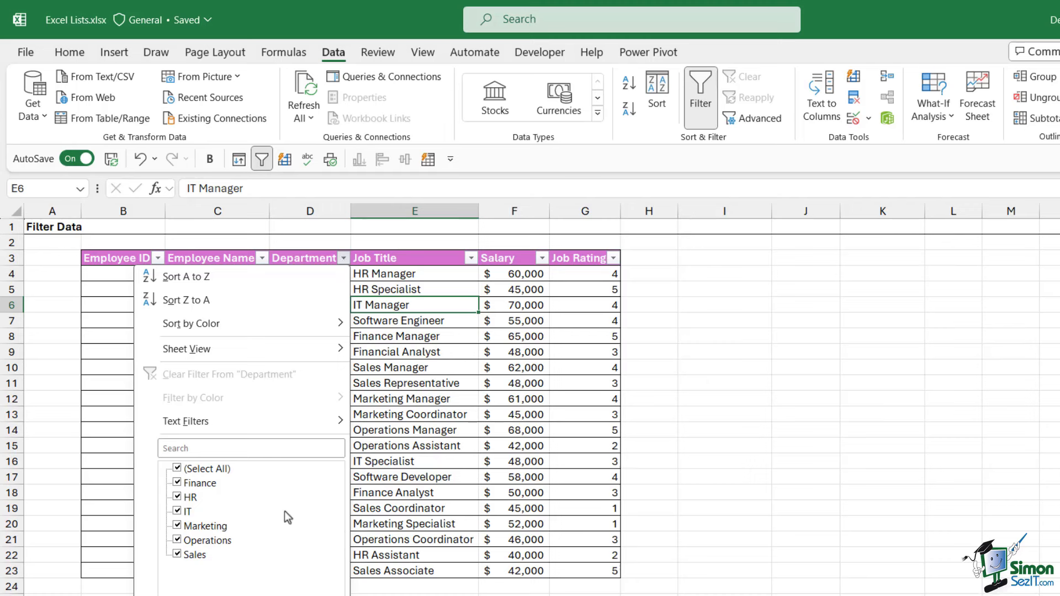
mouse_move(204, 568)
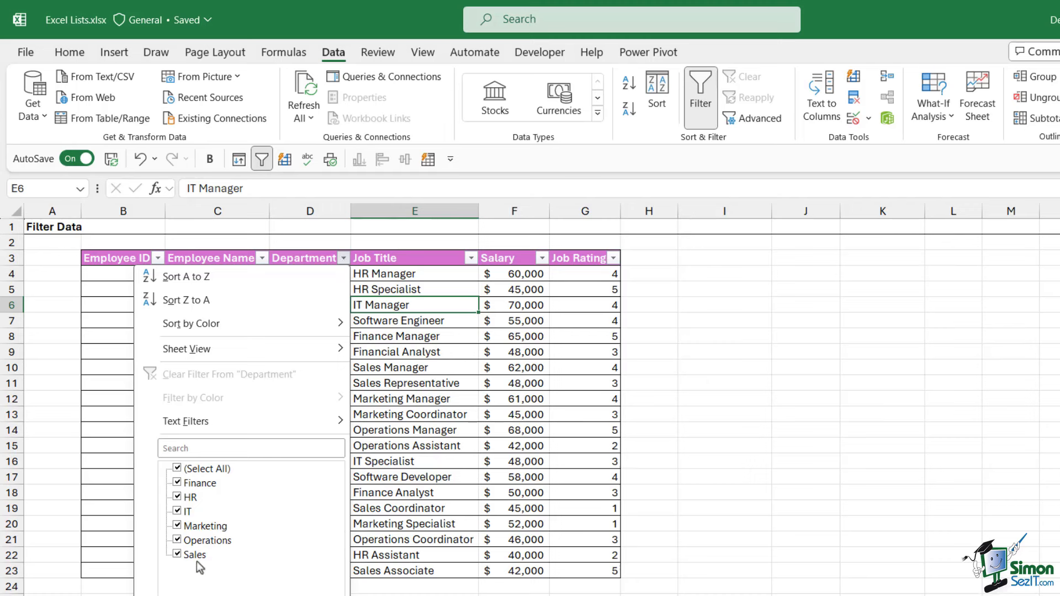
mouse_move(199, 530)
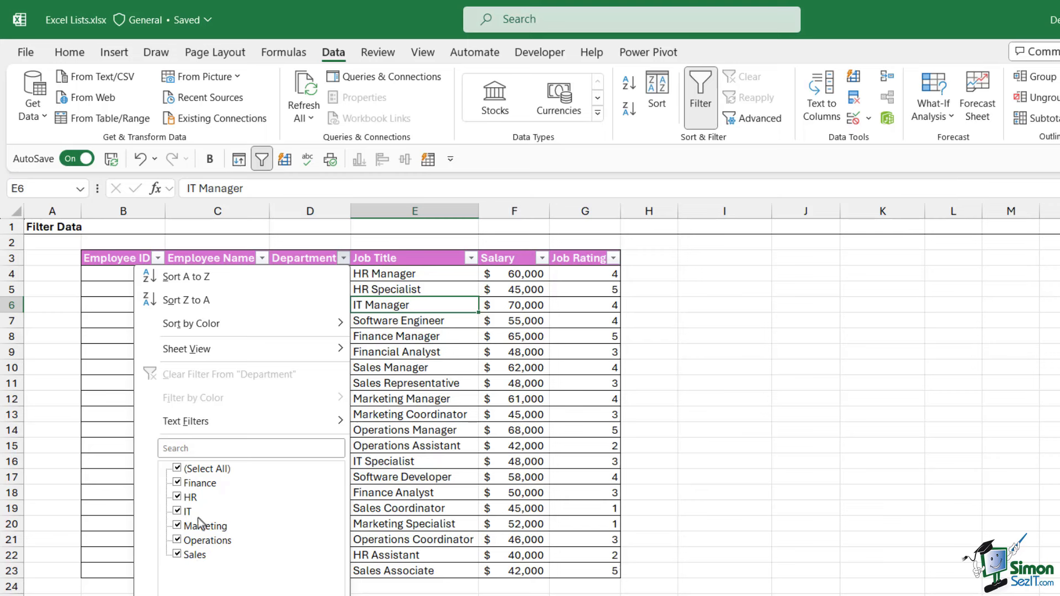
mouse_move(195, 499)
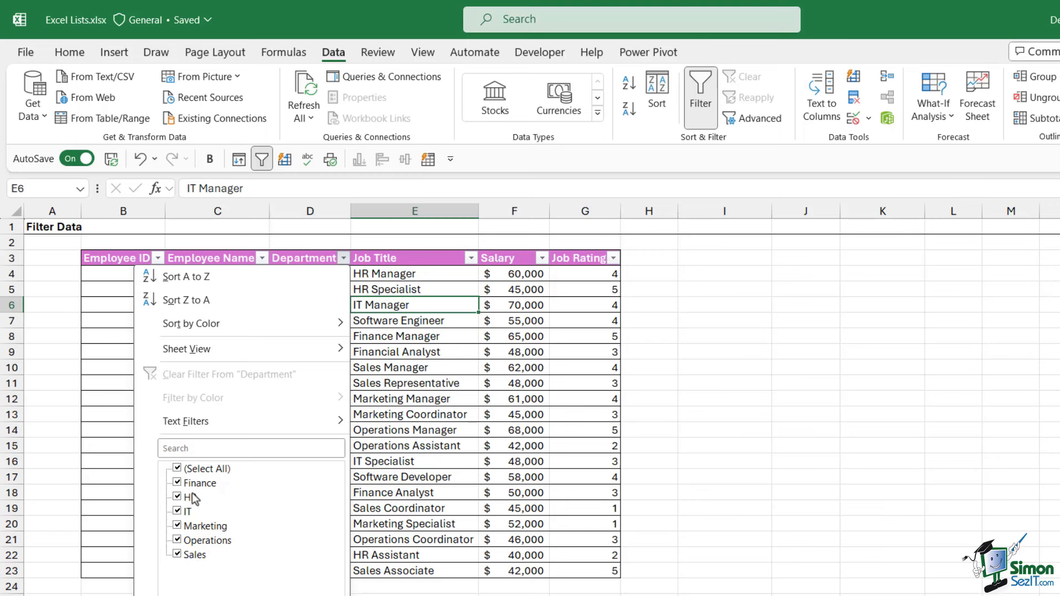
mouse_move(246, 559)
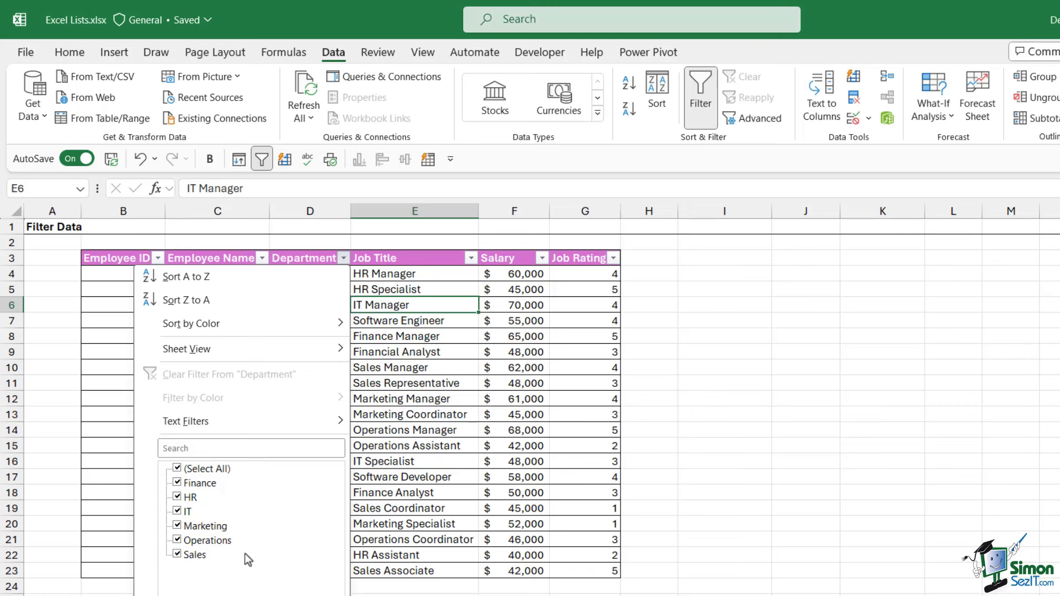
mouse_move(179, 471)
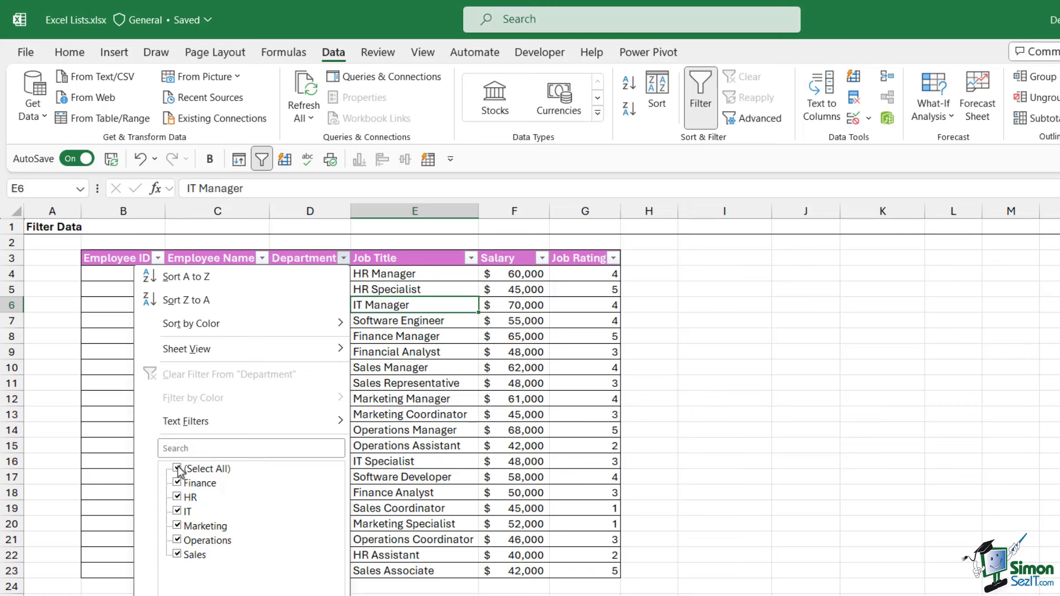
left_click(175, 468)
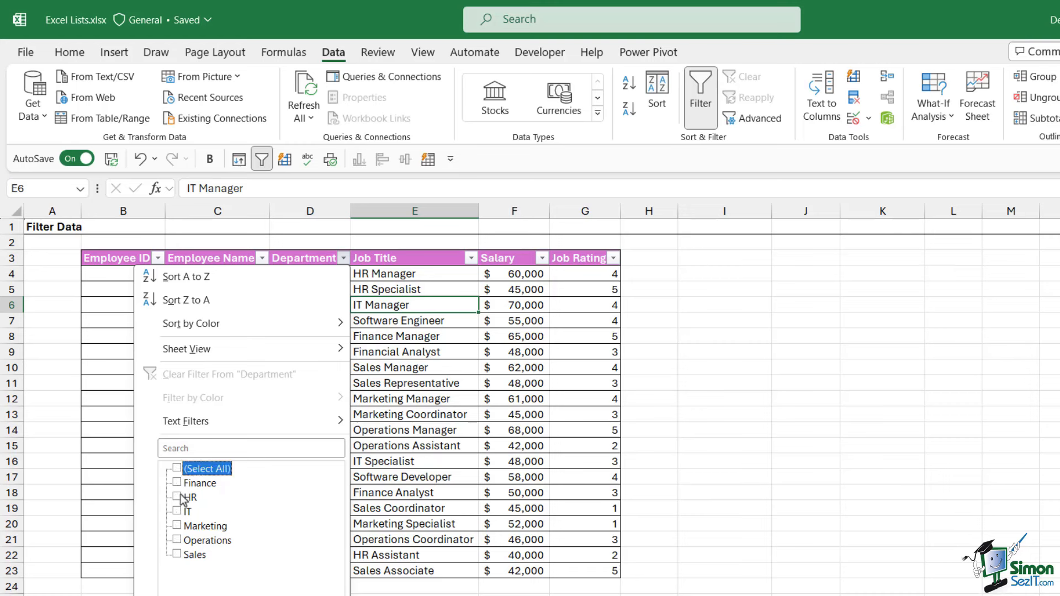
left_click(176, 511)
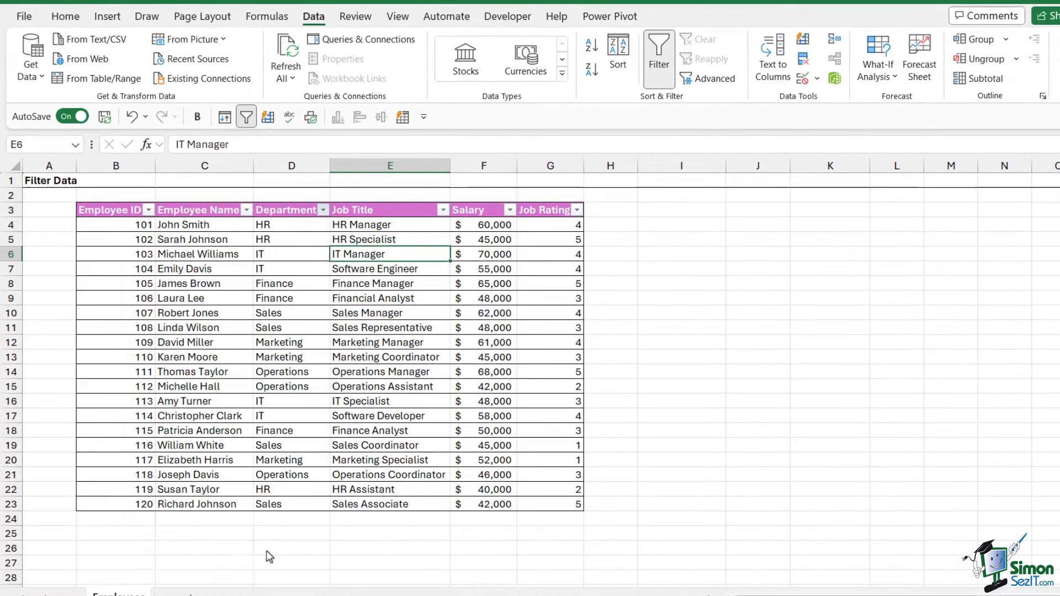
left_click(323, 209)
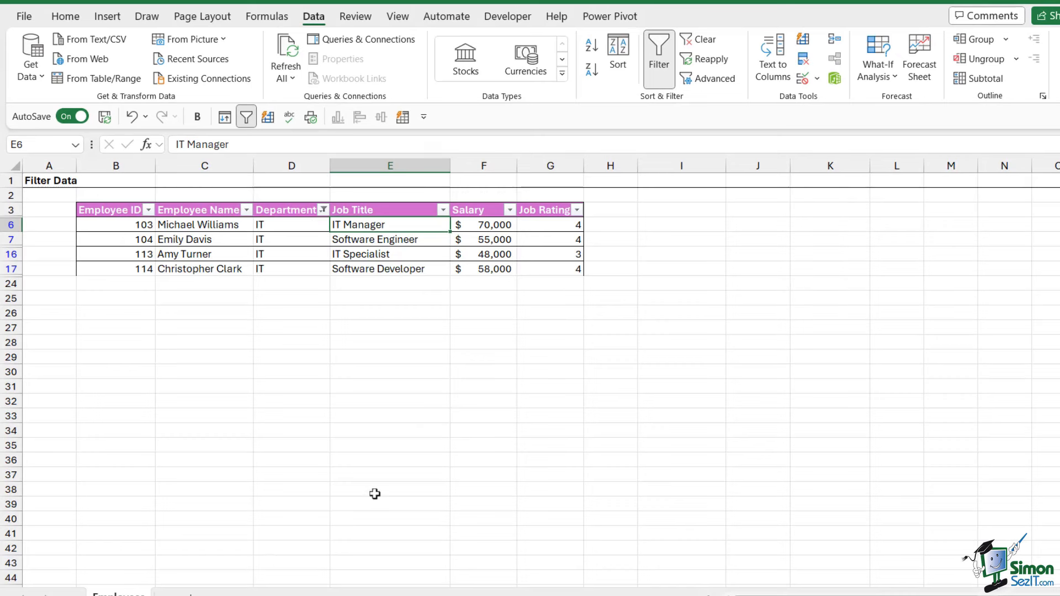
mouse_move(186, 373)
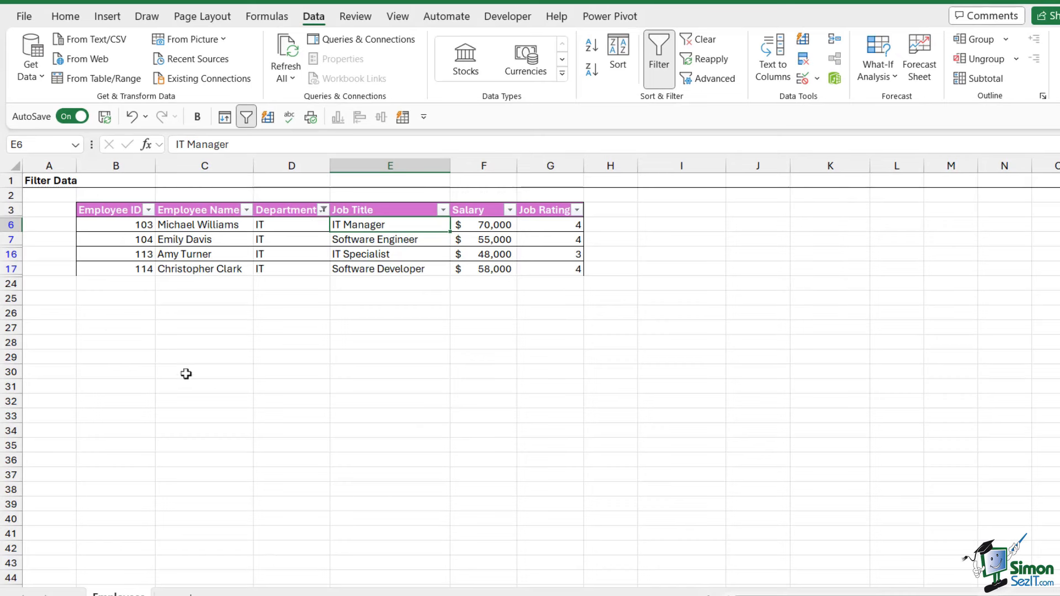
mouse_move(190, 363)
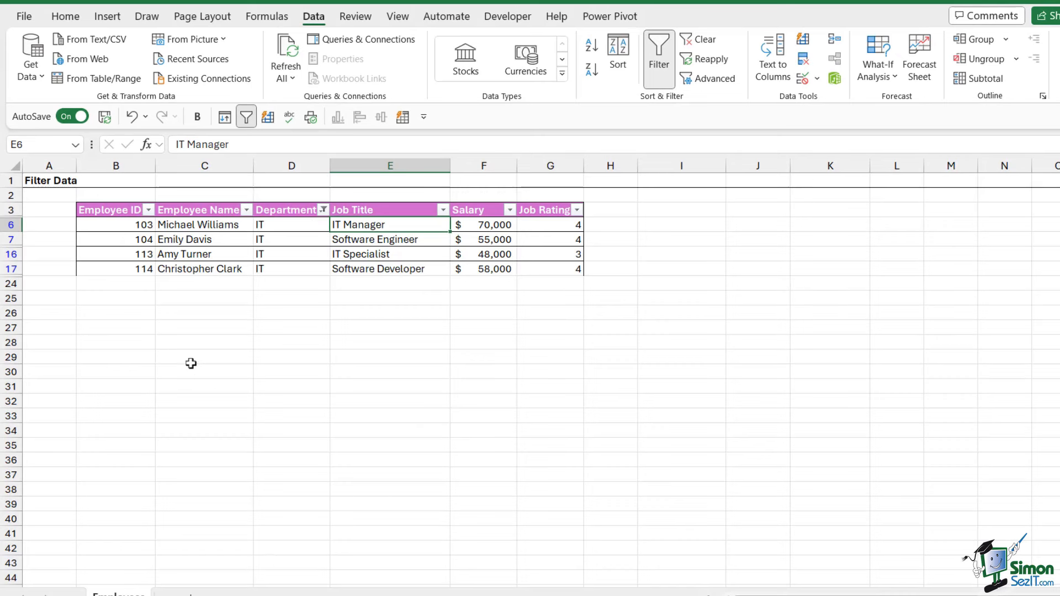
mouse_move(232, 386)
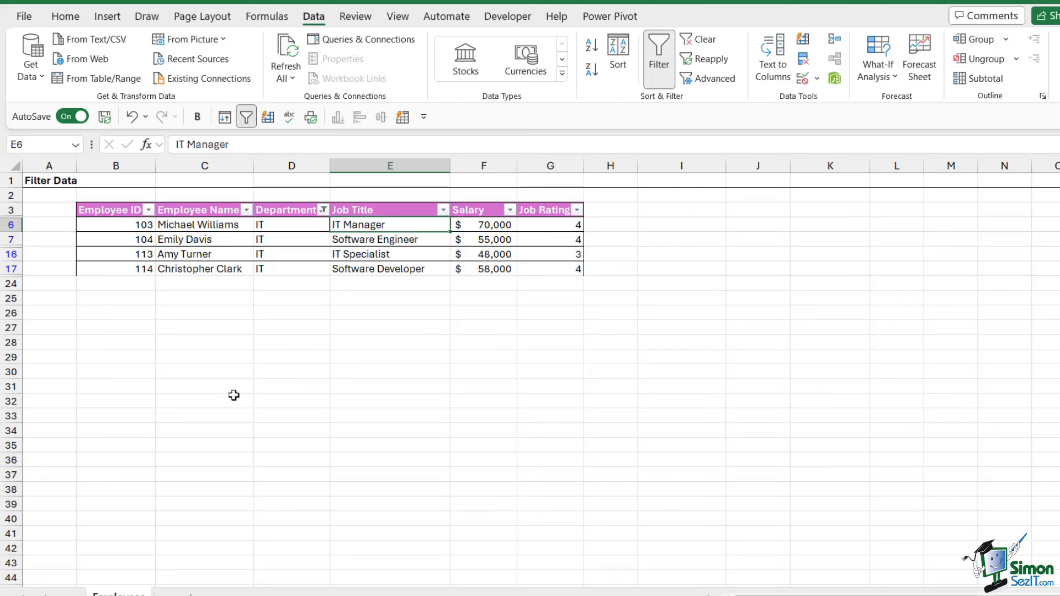
mouse_move(225, 394)
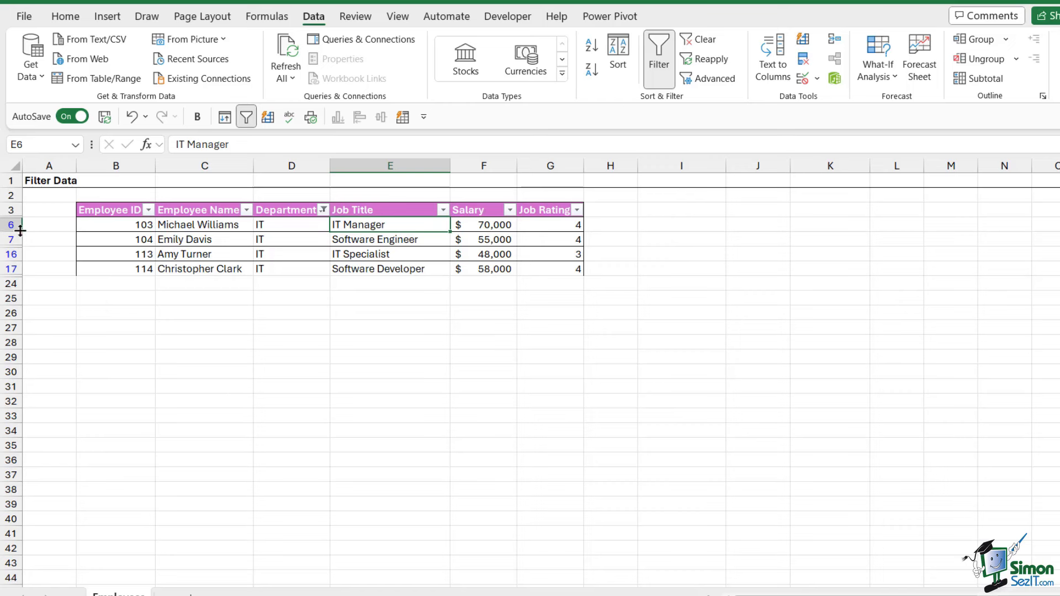
mouse_move(115, 360)
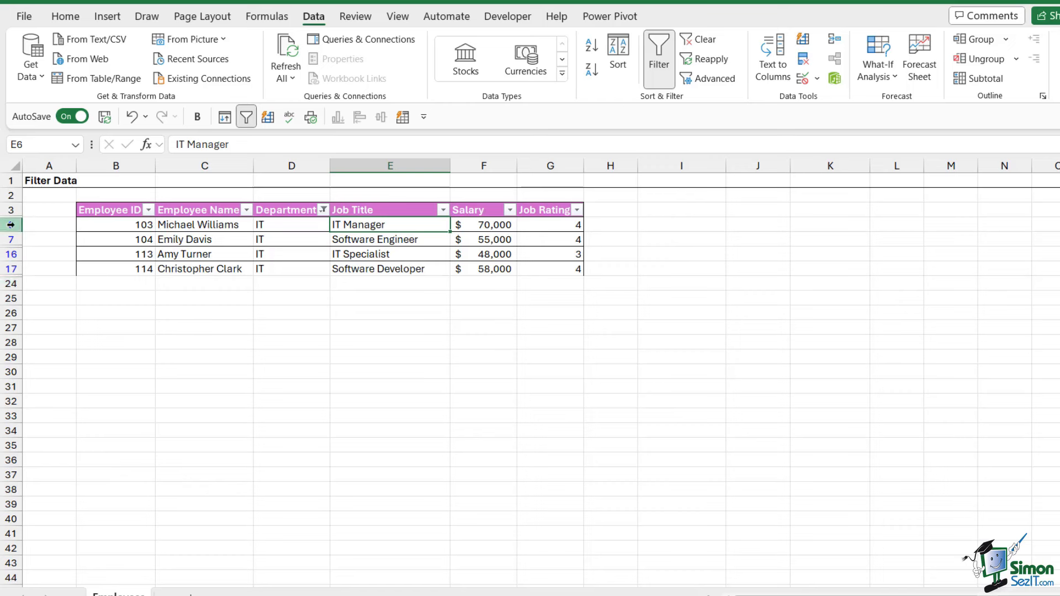
mouse_move(277, 235)
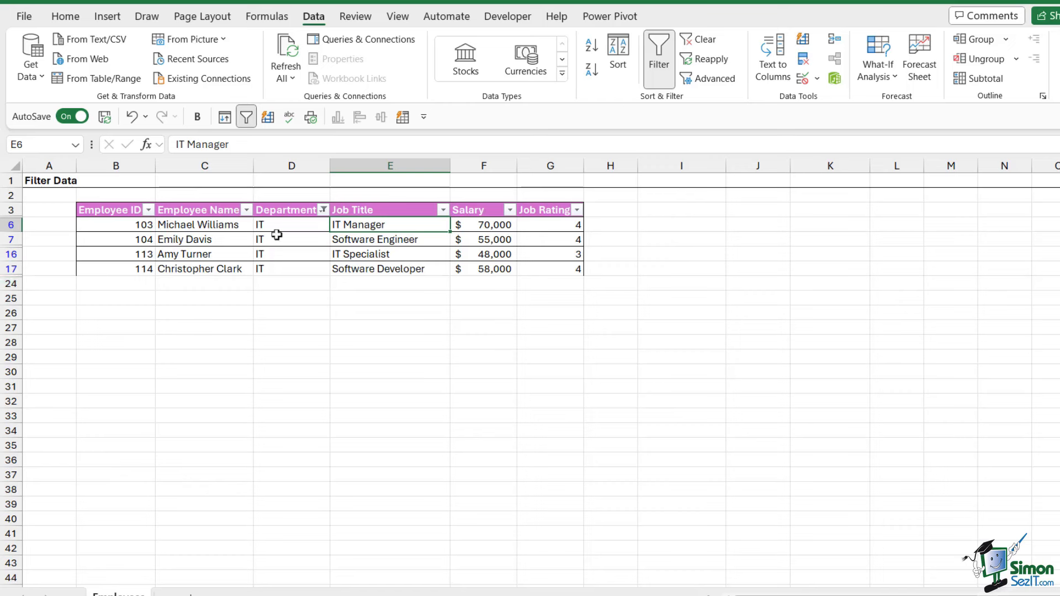
mouse_move(286, 239)
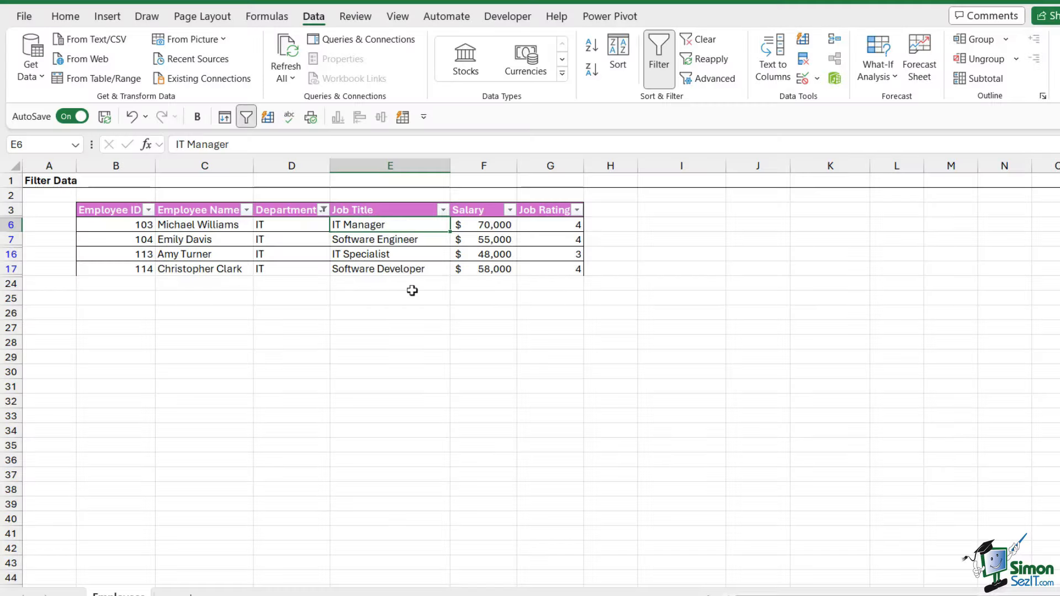
Add a Job Rating filter of 4, narrowing the IT list to three employees
left_click(576, 210)
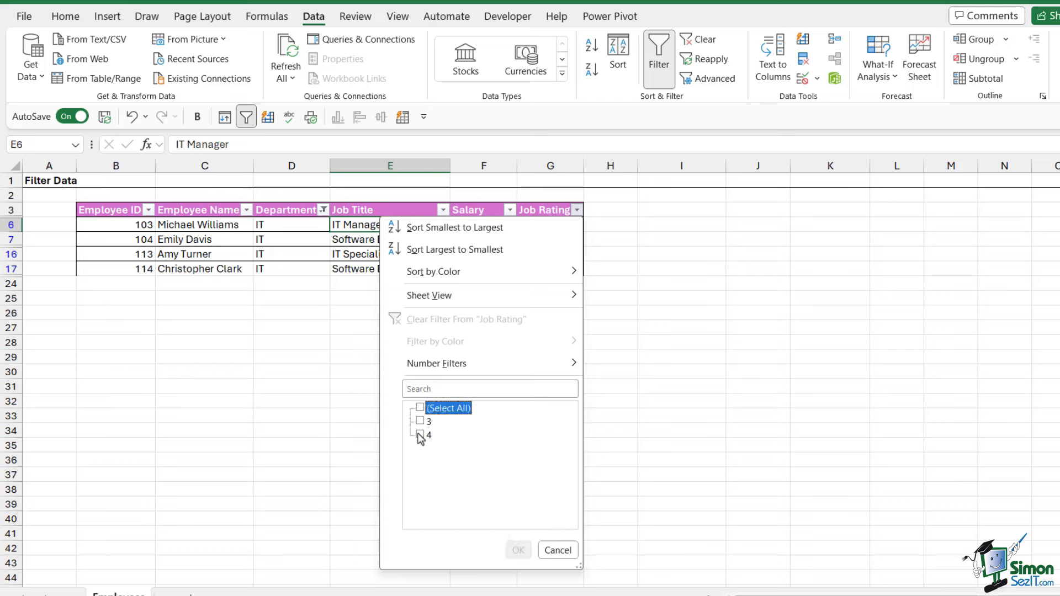
left_click(419, 434)
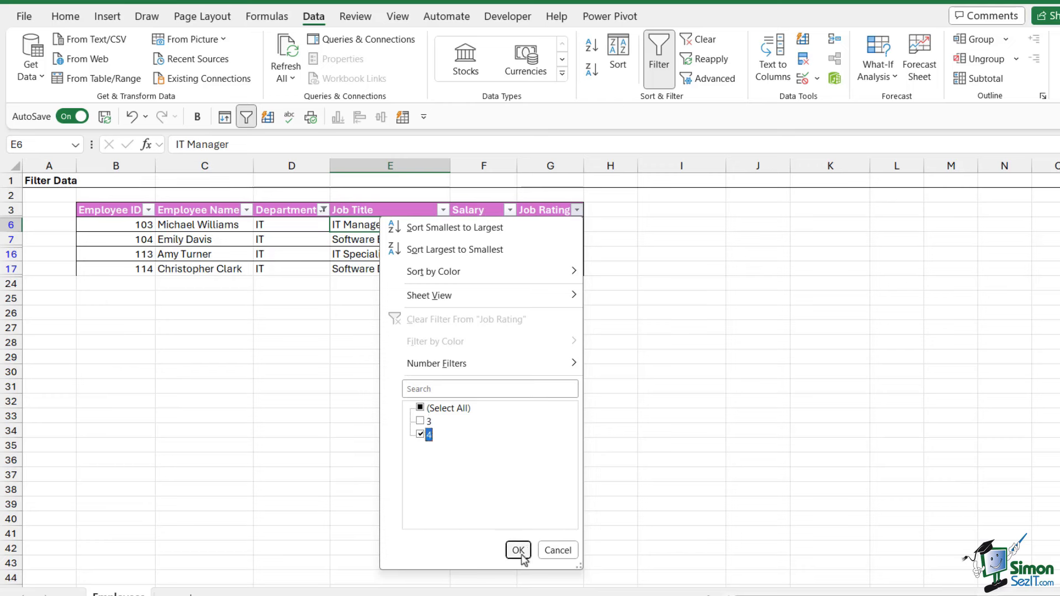
left_click(518, 550)
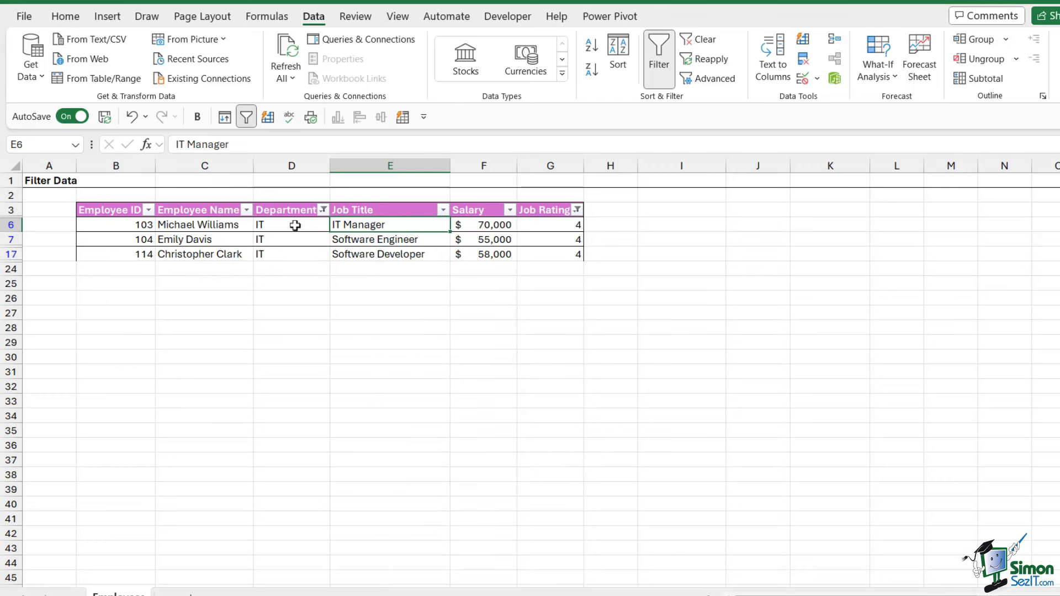
mouse_move(480, 273)
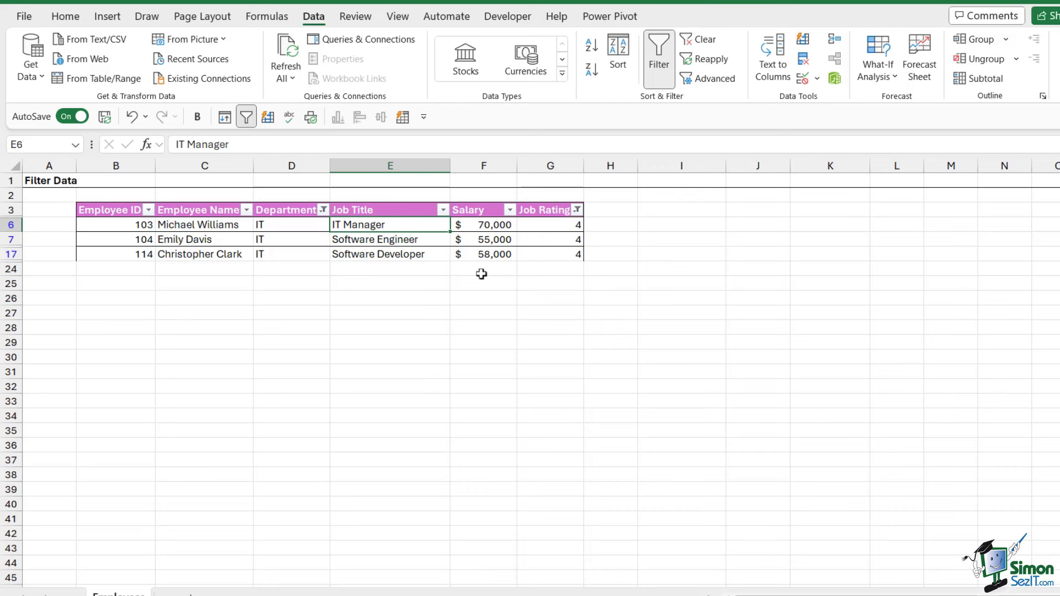
mouse_move(373, 249)
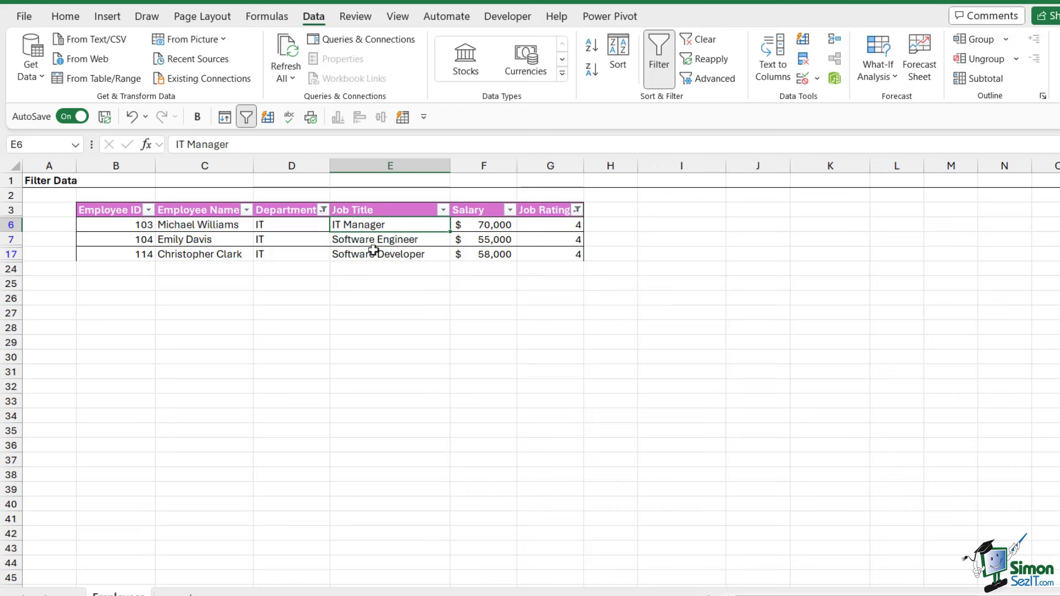
mouse_move(402, 244)
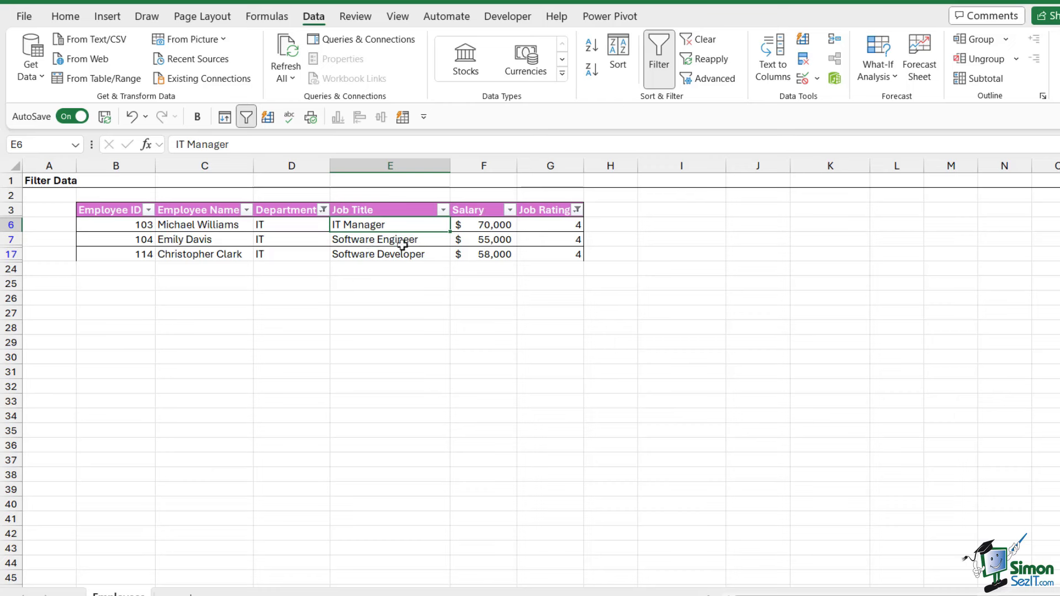
mouse_move(394, 260)
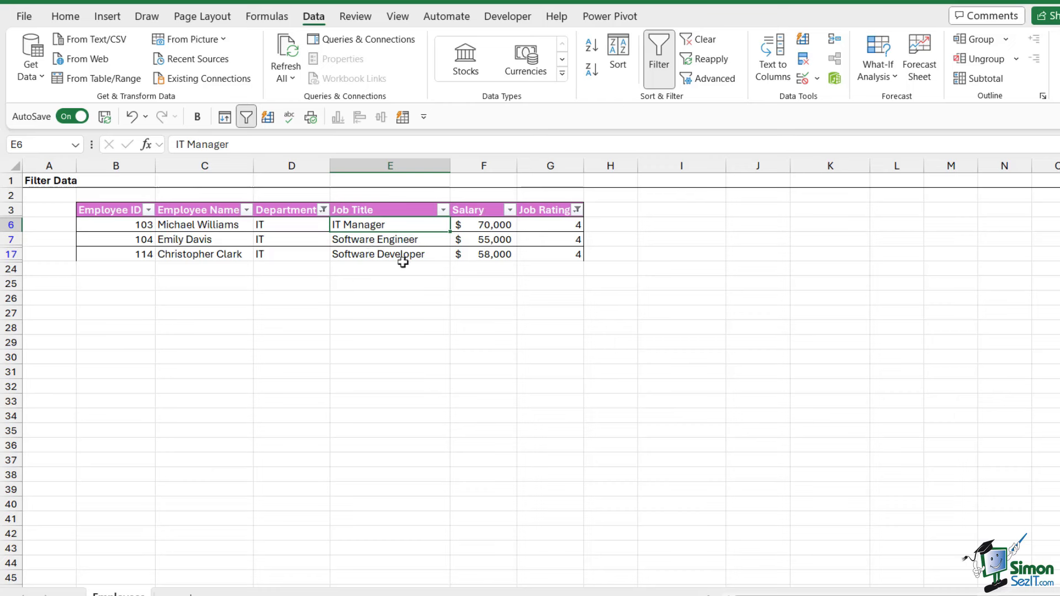
mouse_move(404, 278)
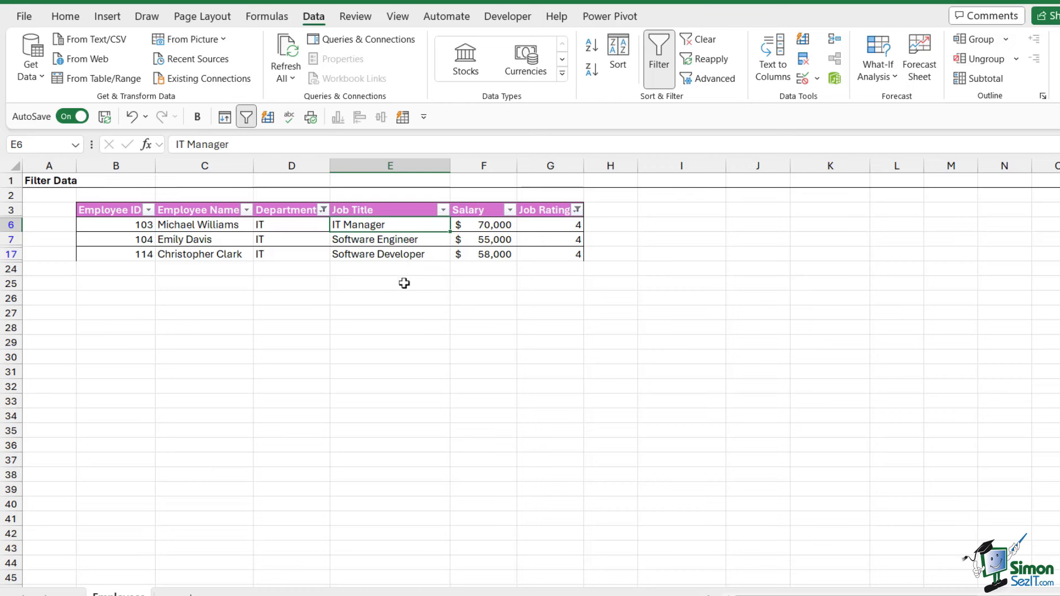
mouse_move(445, 214)
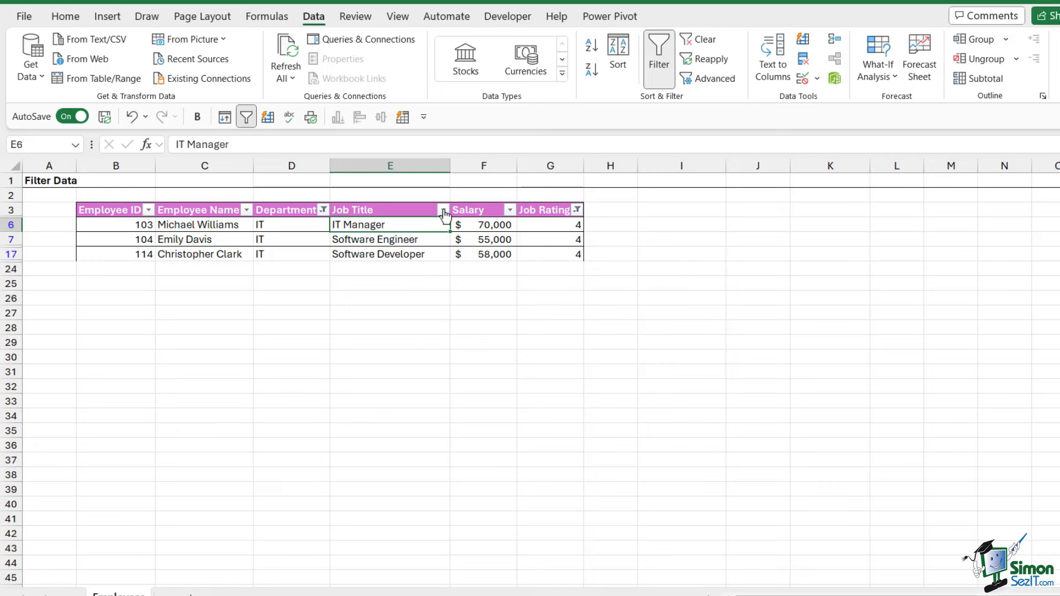
Add a Job Title text filter 'begins with Software', leaving two IT staff
left_click(442, 210)
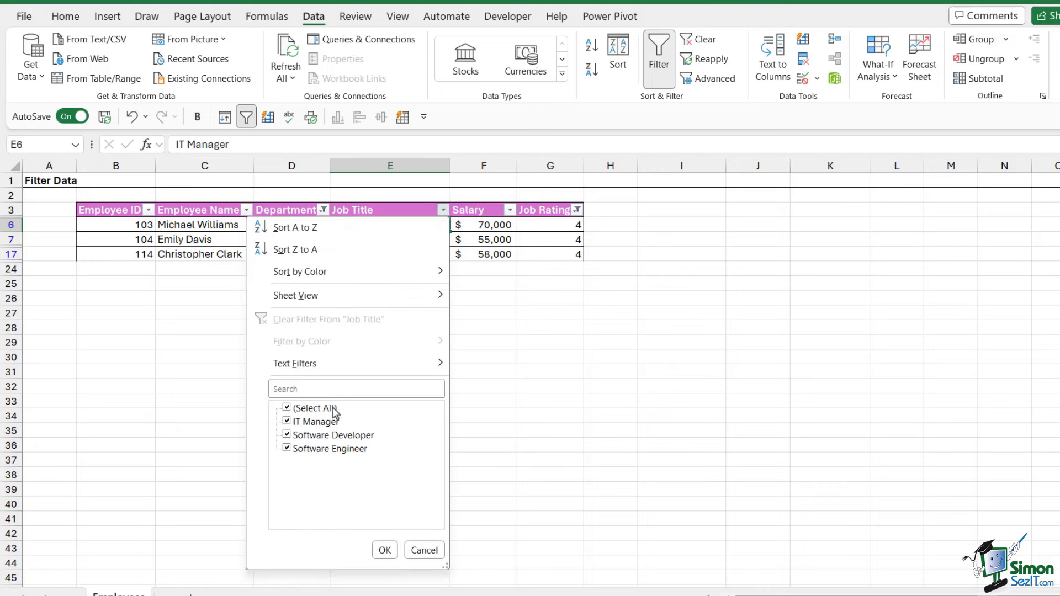
mouse_move(338, 445)
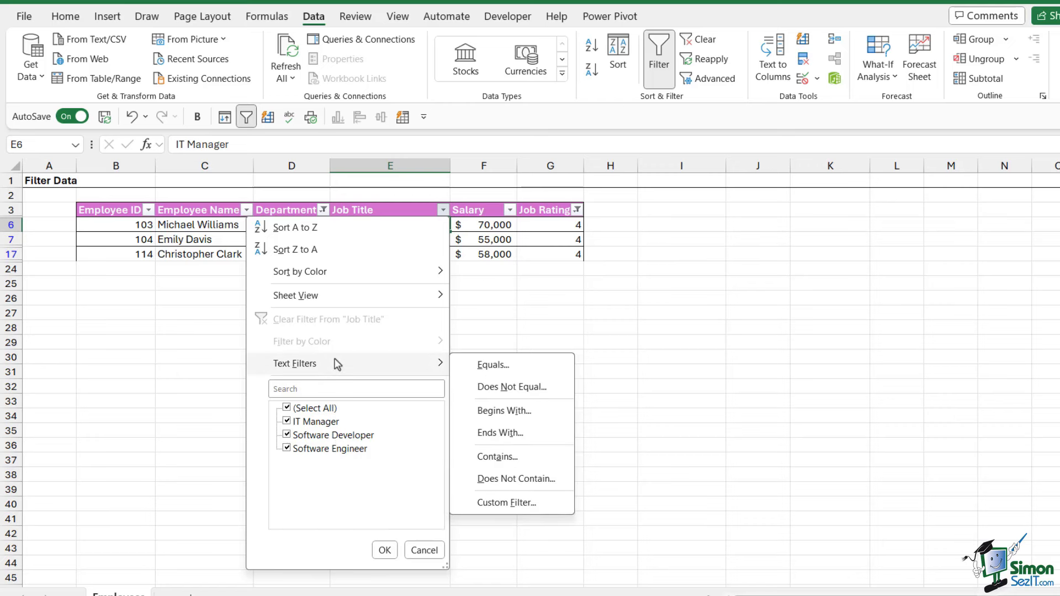
mouse_move(504, 410)
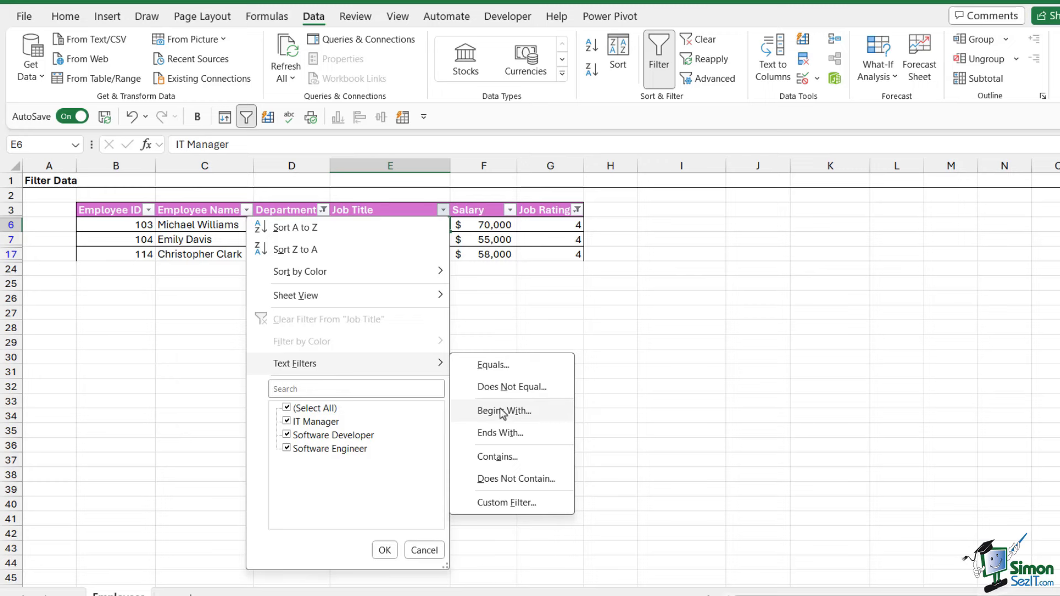
left_click(503, 410)
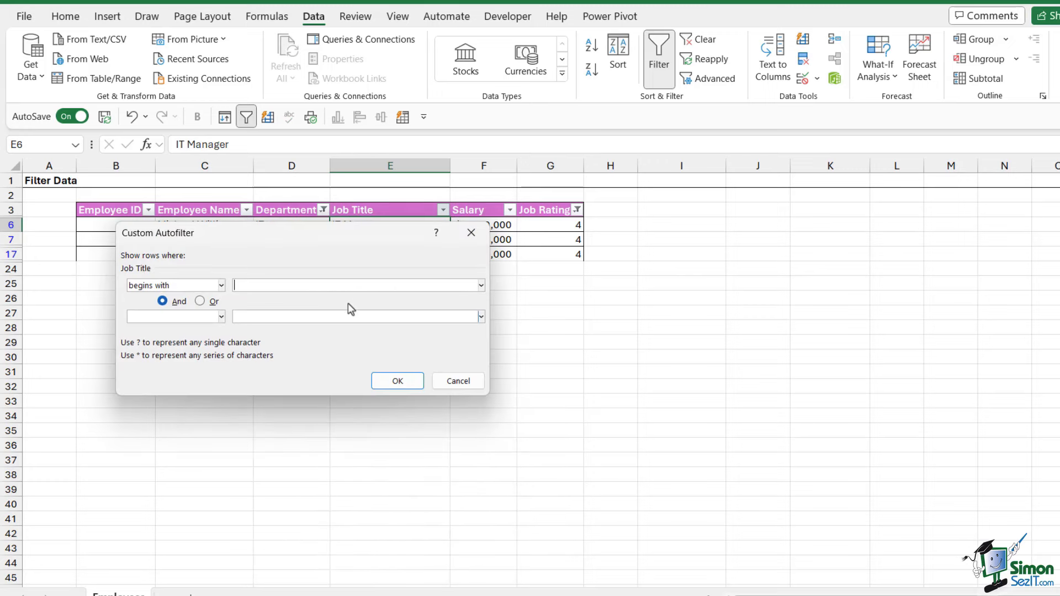
type("Software")
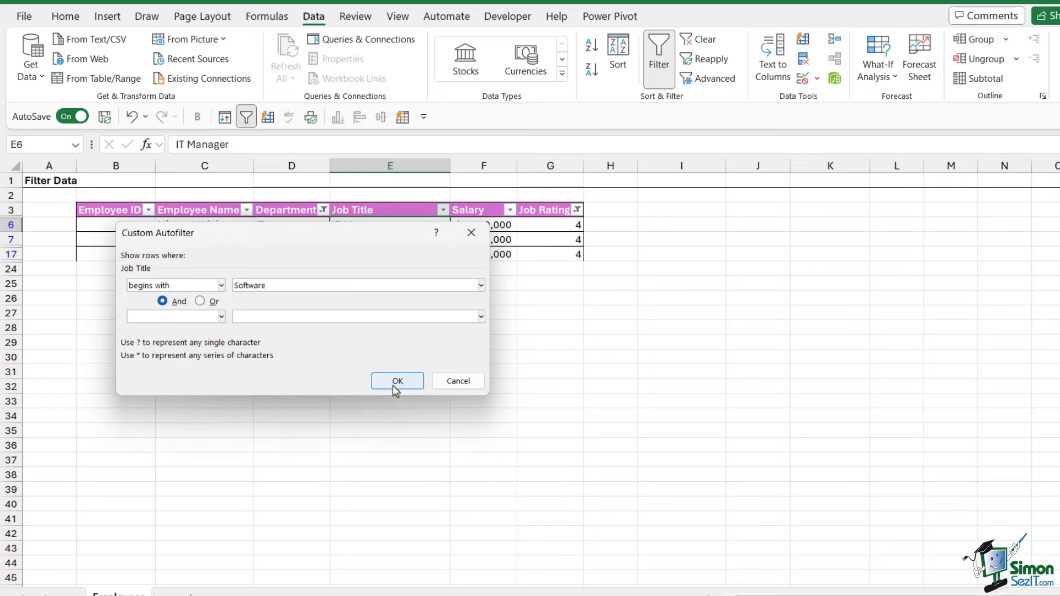
left_click(397, 380)
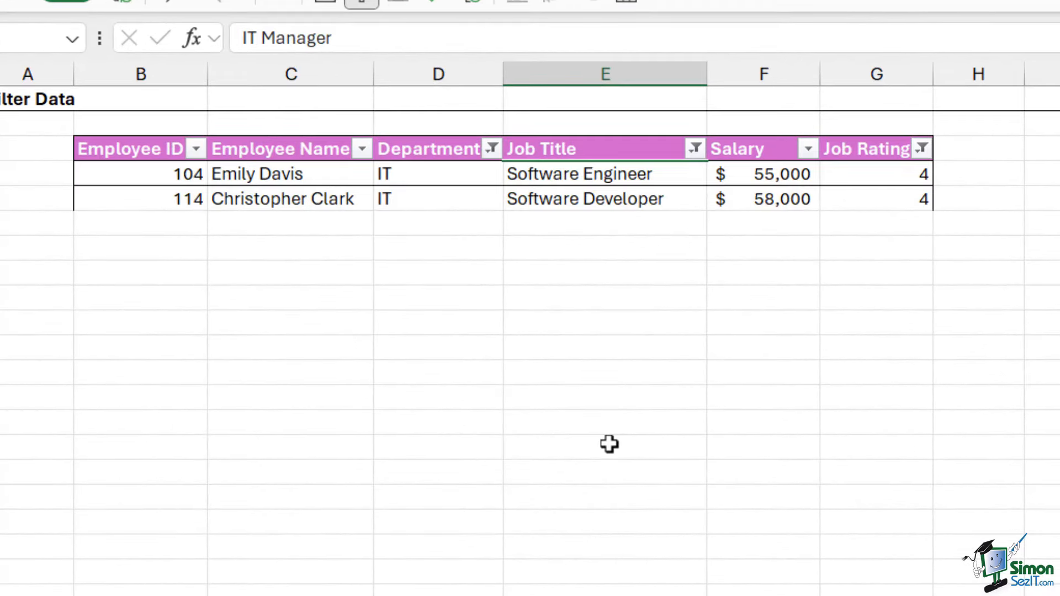
mouse_move(565, 393)
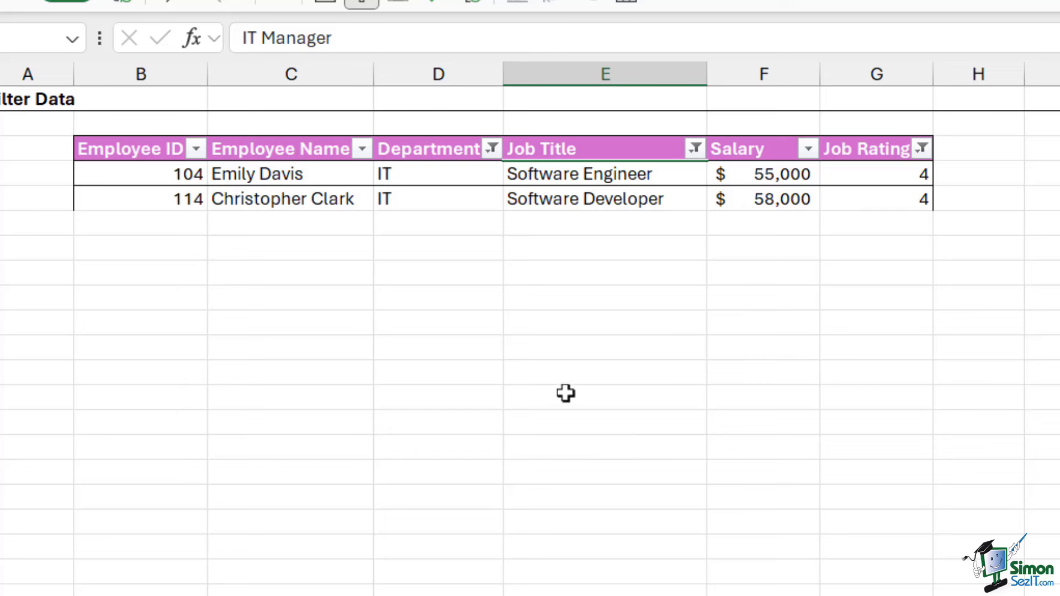
mouse_move(477, 162)
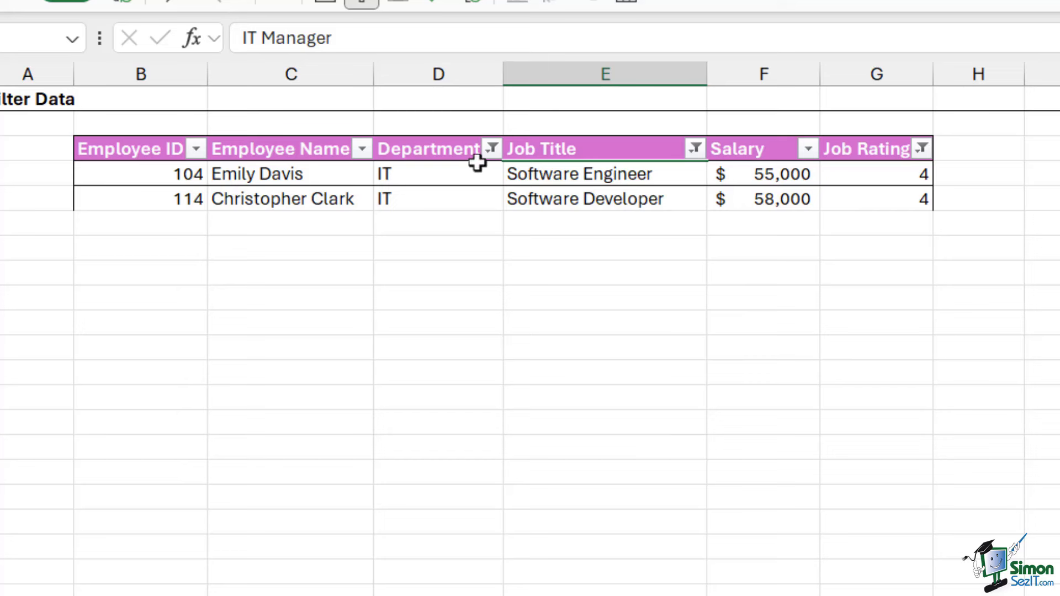
mouse_move(946, 291)
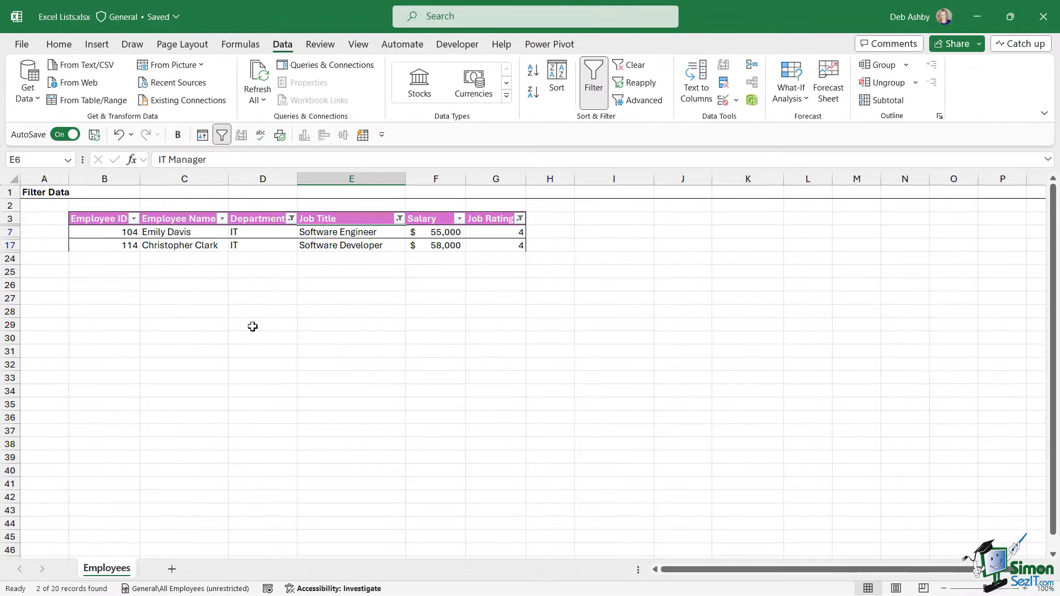
mouse_move(268, 304)
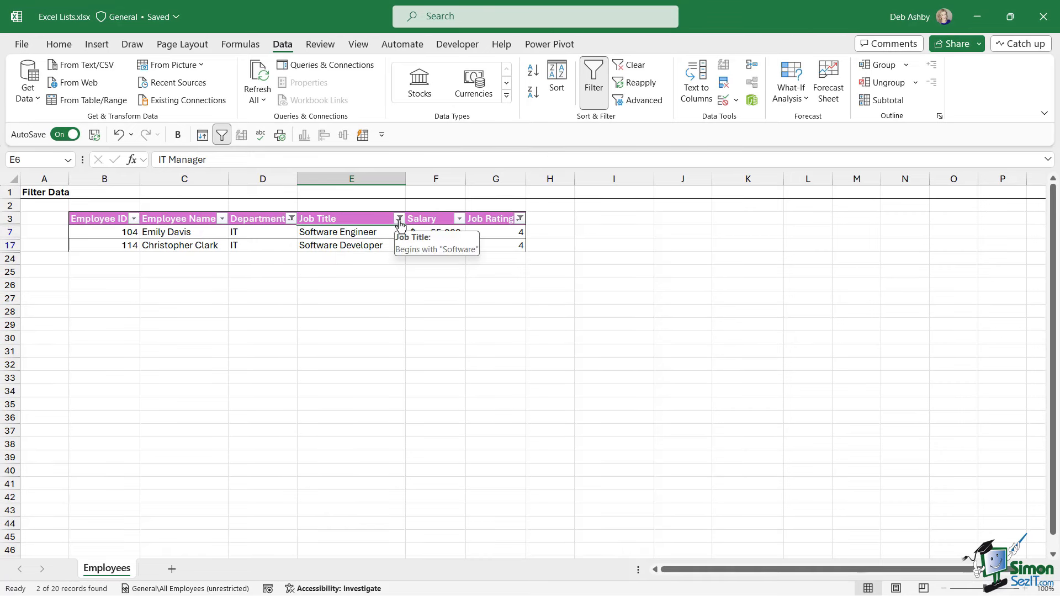
Clear the Job Title filter so the three IT staff rated 4 reappear
left_click(398, 218)
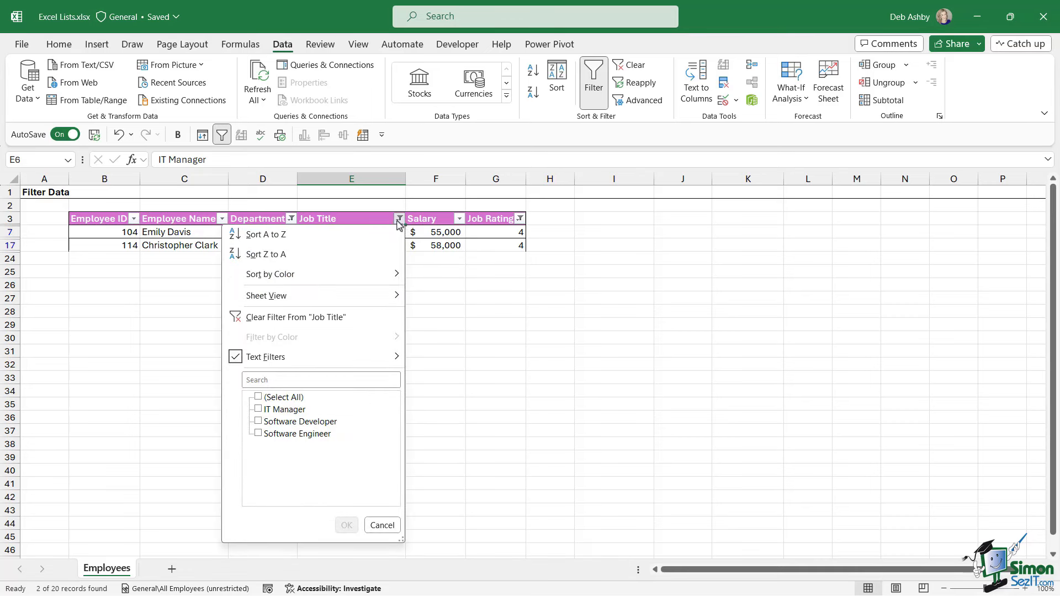
mouse_move(313, 317)
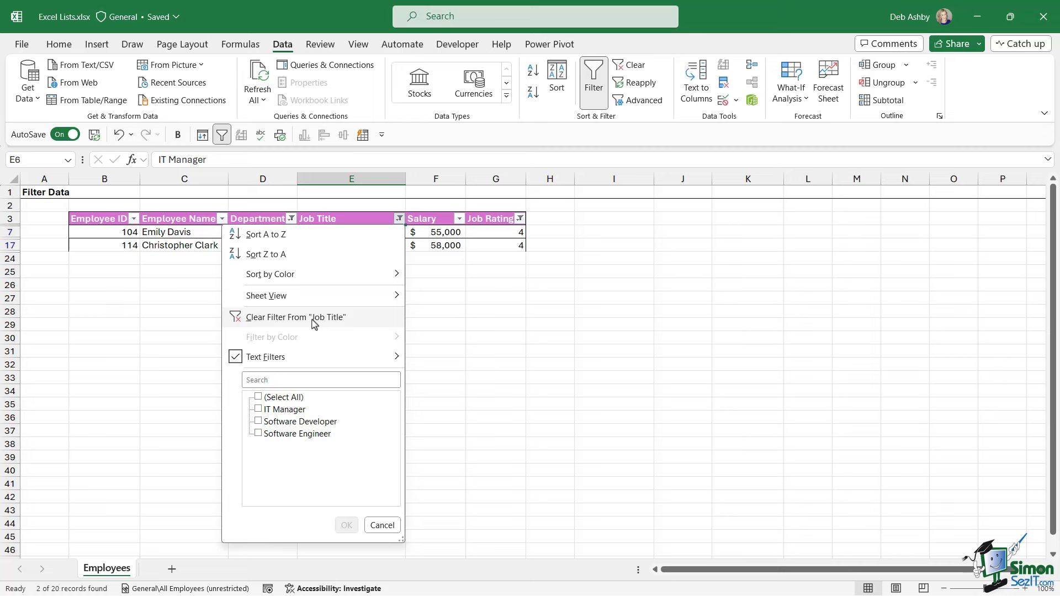
left_click(294, 316)
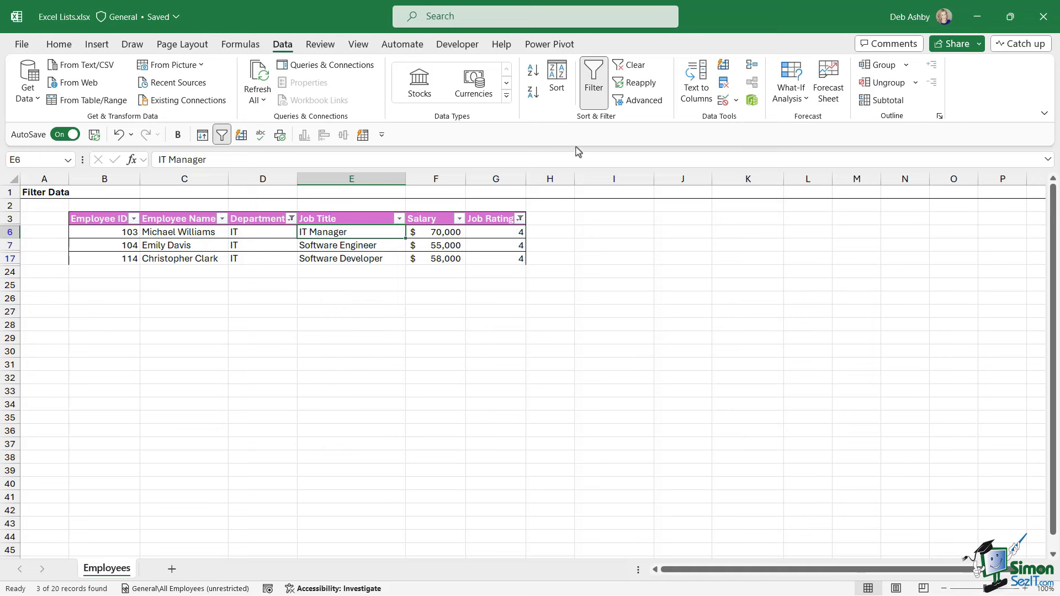
mouse_move(630, 65)
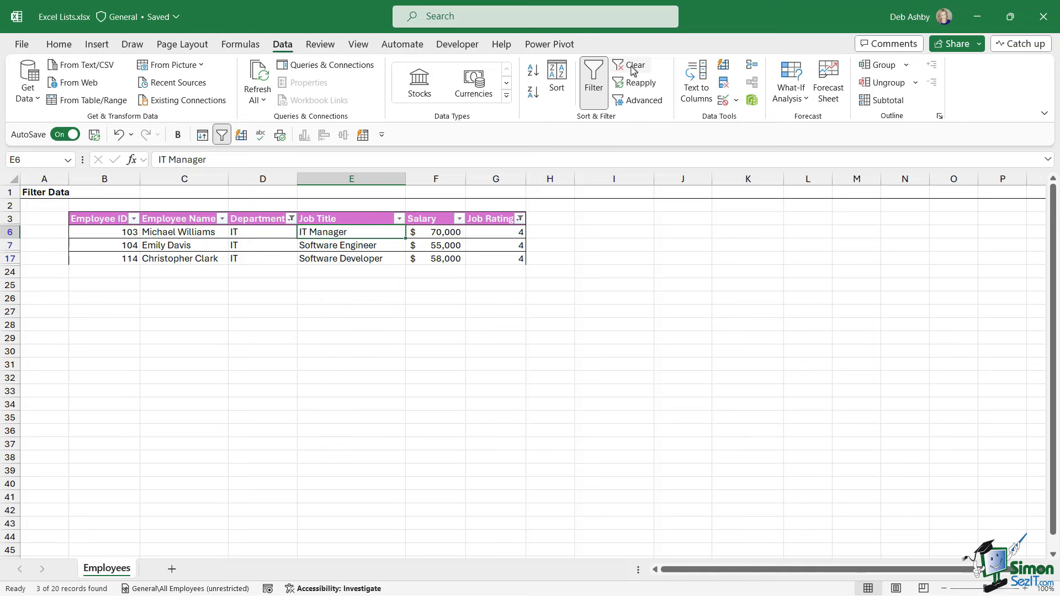
Clear the Department and Job Rating filters to list all 20 employees
left_click(633, 65)
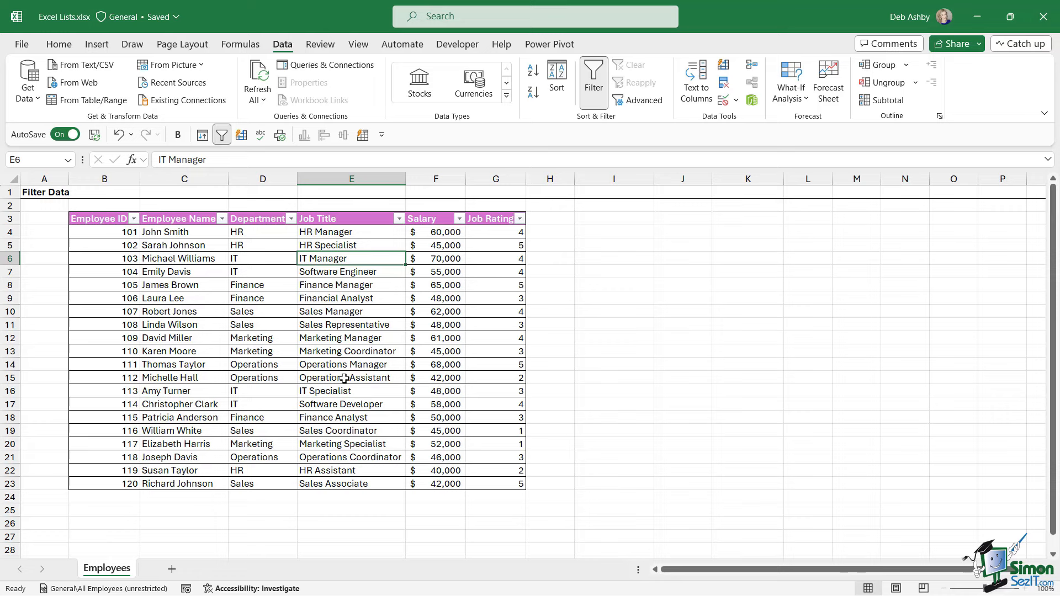
mouse_move(441, 232)
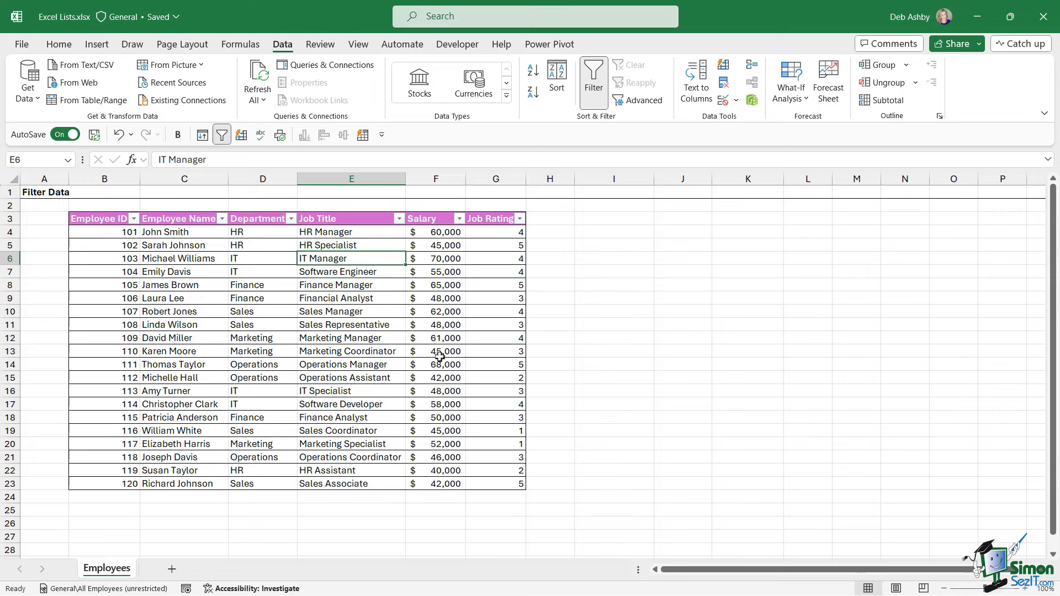
mouse_move(439, 403)
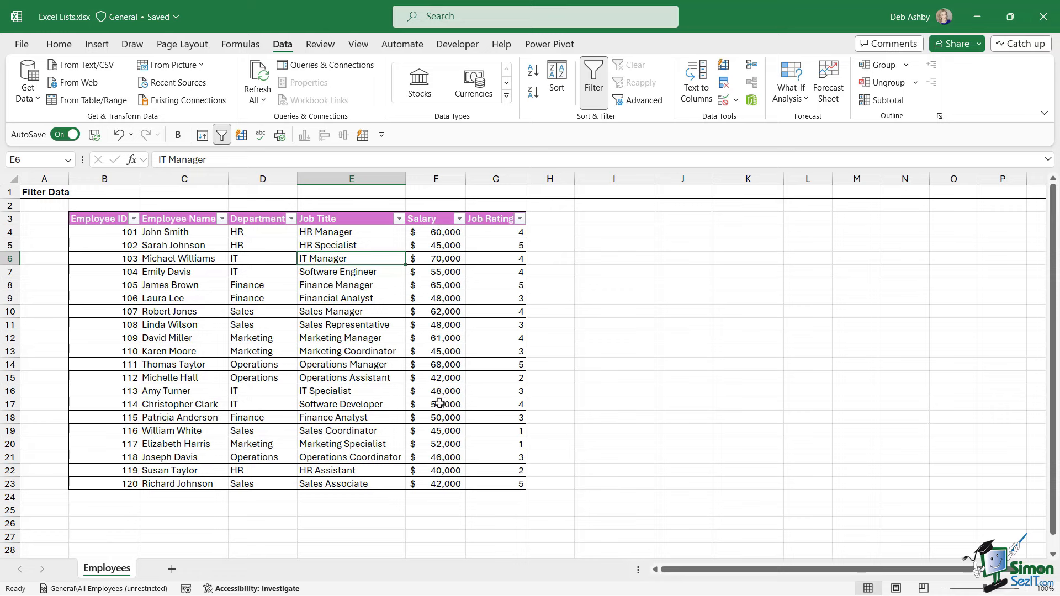
Filter Salary to 'is greater than or equal to' 65,000, showing three employees
left_click(457, 217)
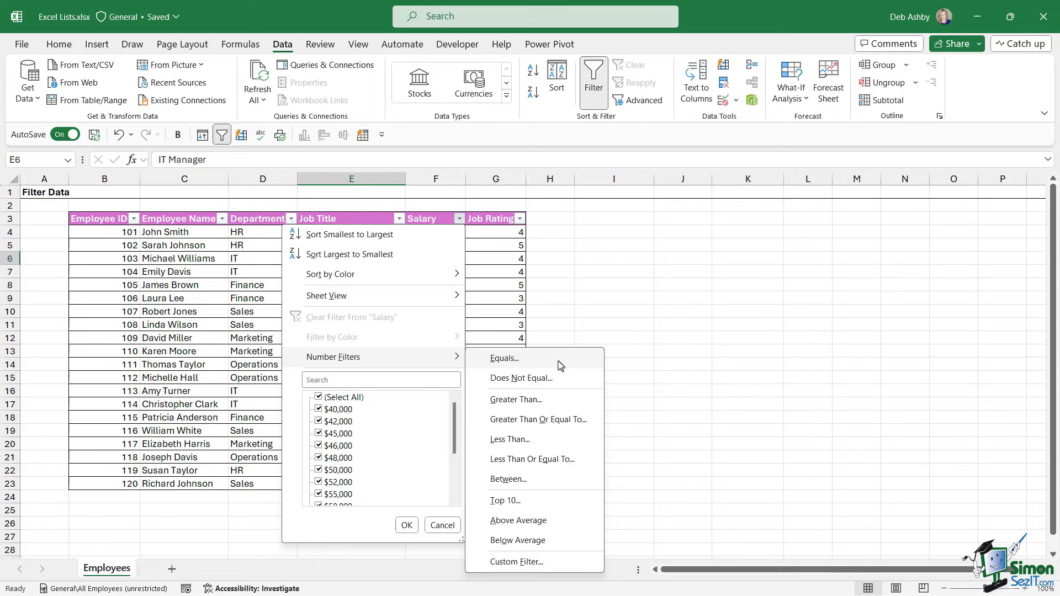
mouse_move(554, 420)
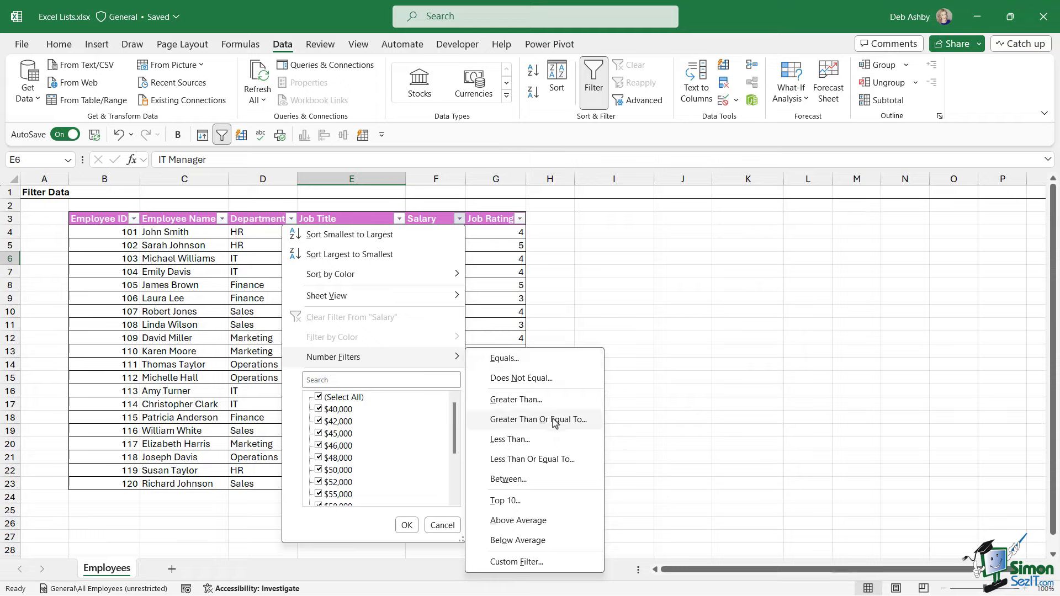
left_click(539, 418)
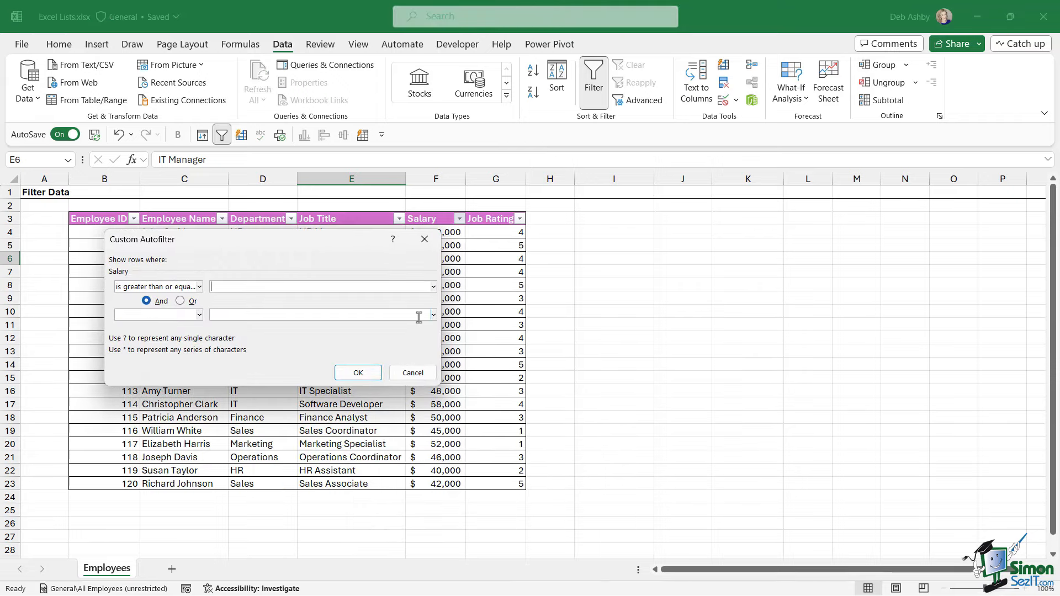
type("65000")
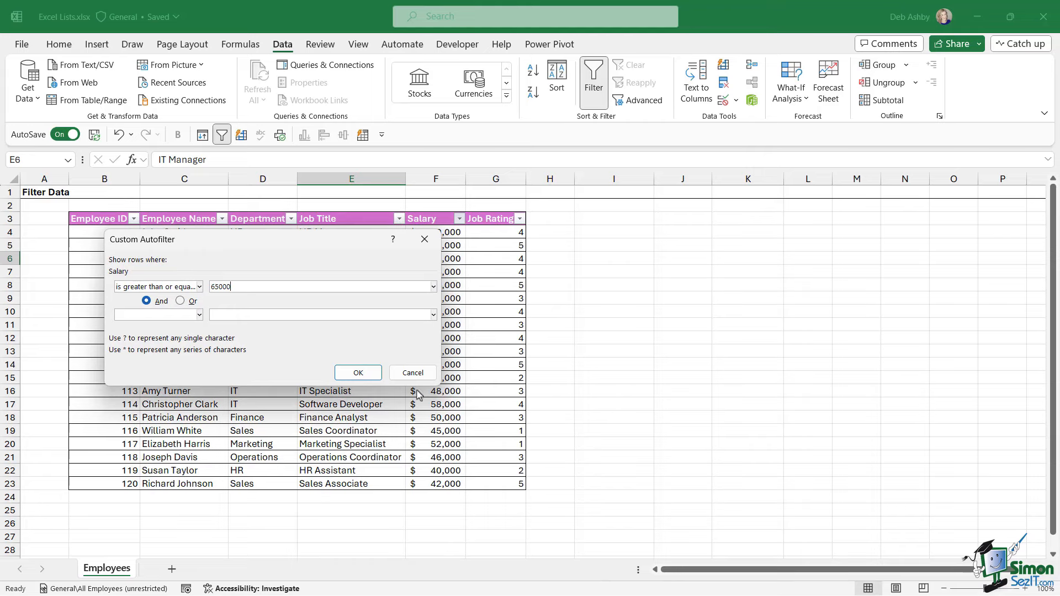
left_click(358, 372)
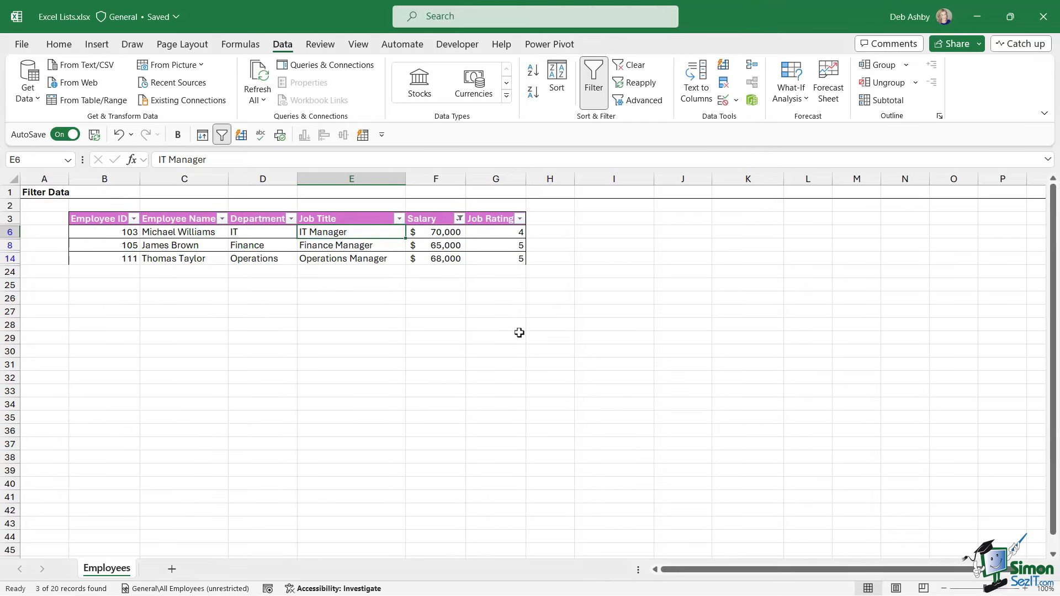
mouse_move(419, 309)
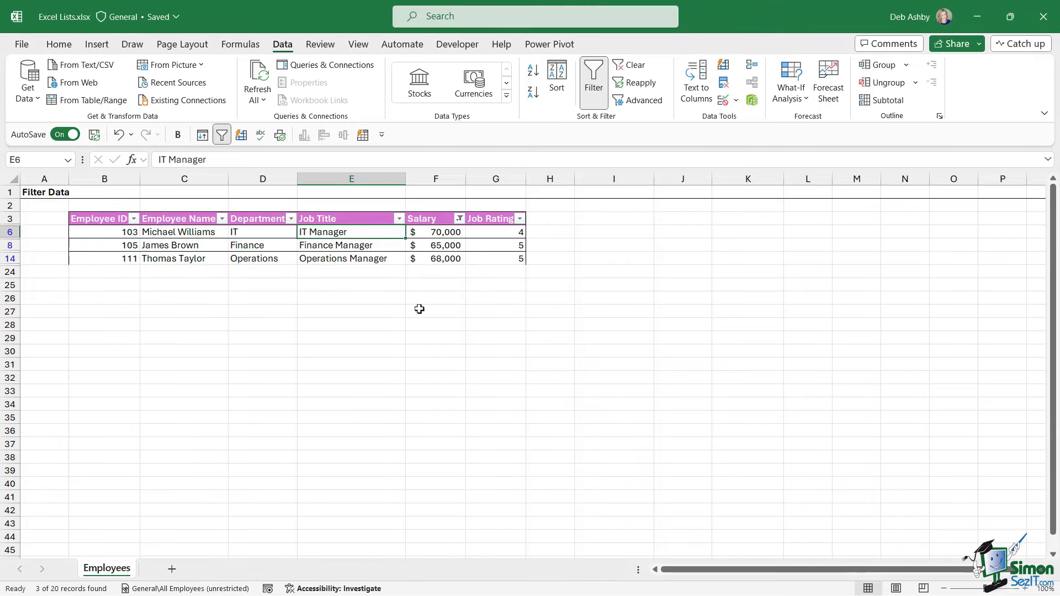
Clear the Salary filter to show all 20 employees, then select a table cell
left_click(627, 65)
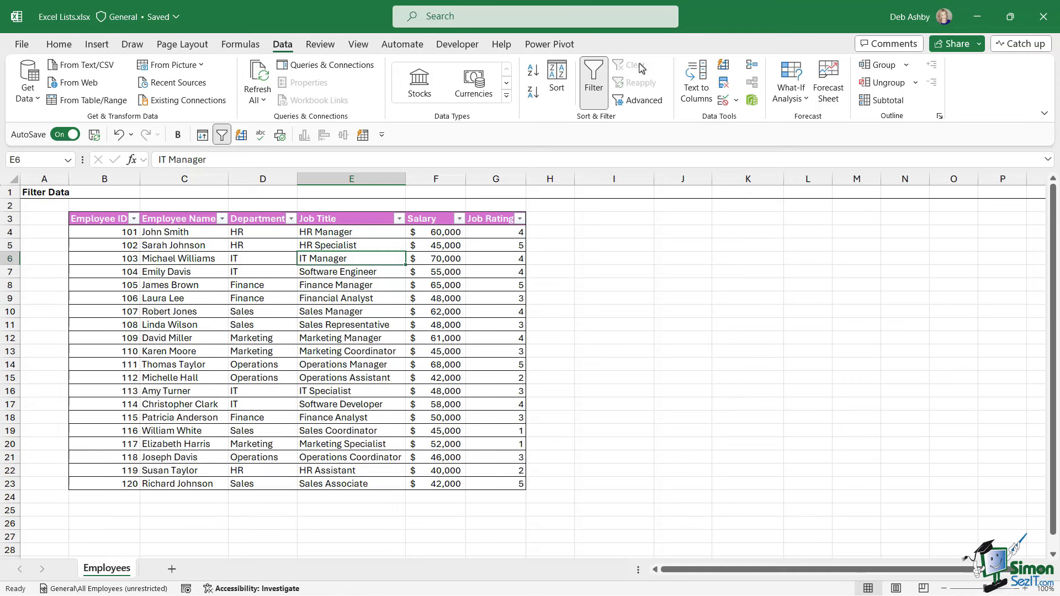
left_click(351, 298)
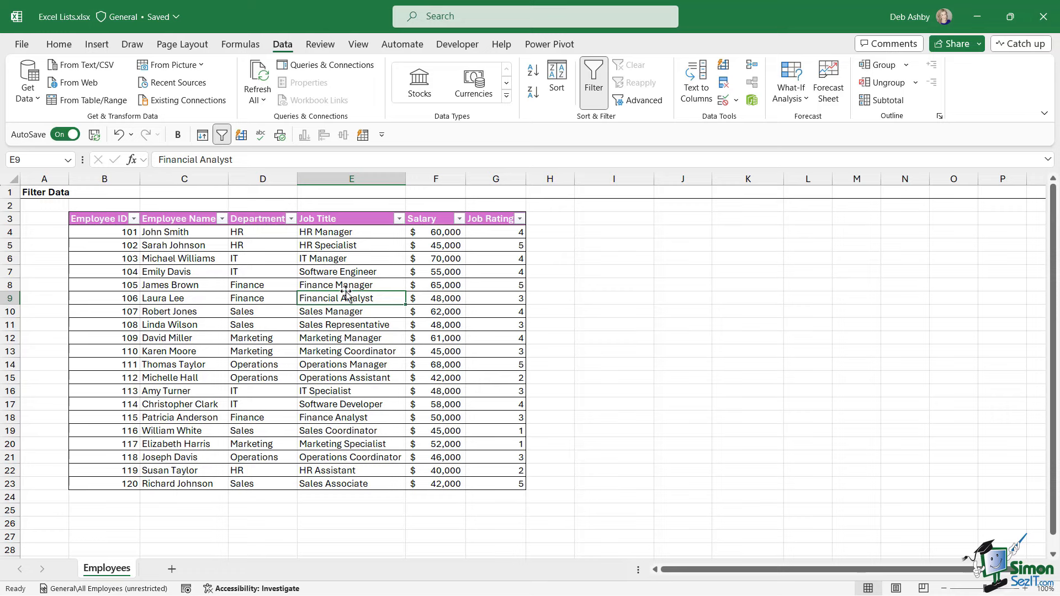
mouse_move(404, 265)
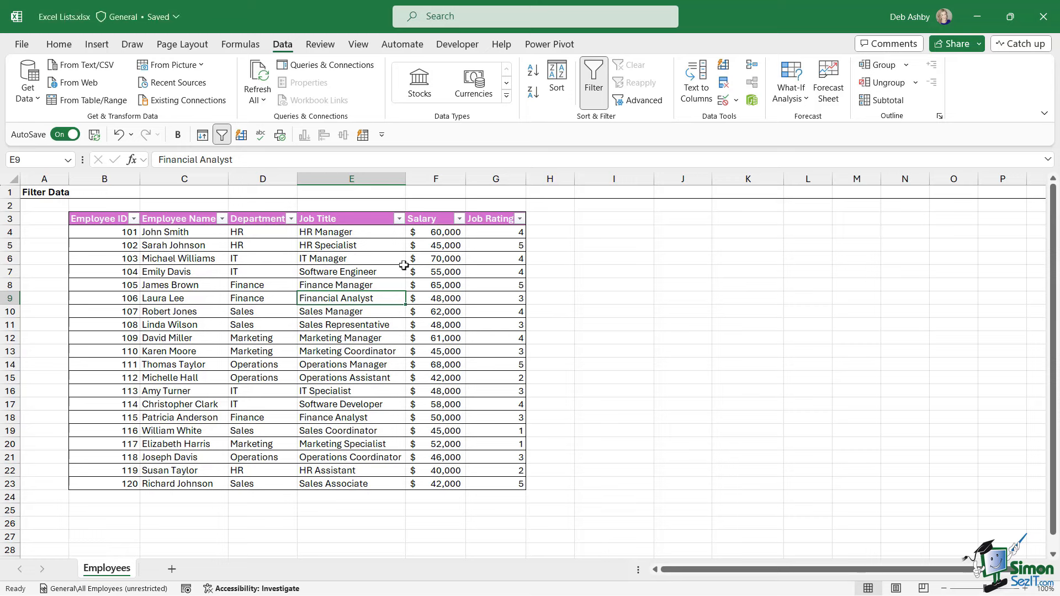
mouse_move(447, 230)
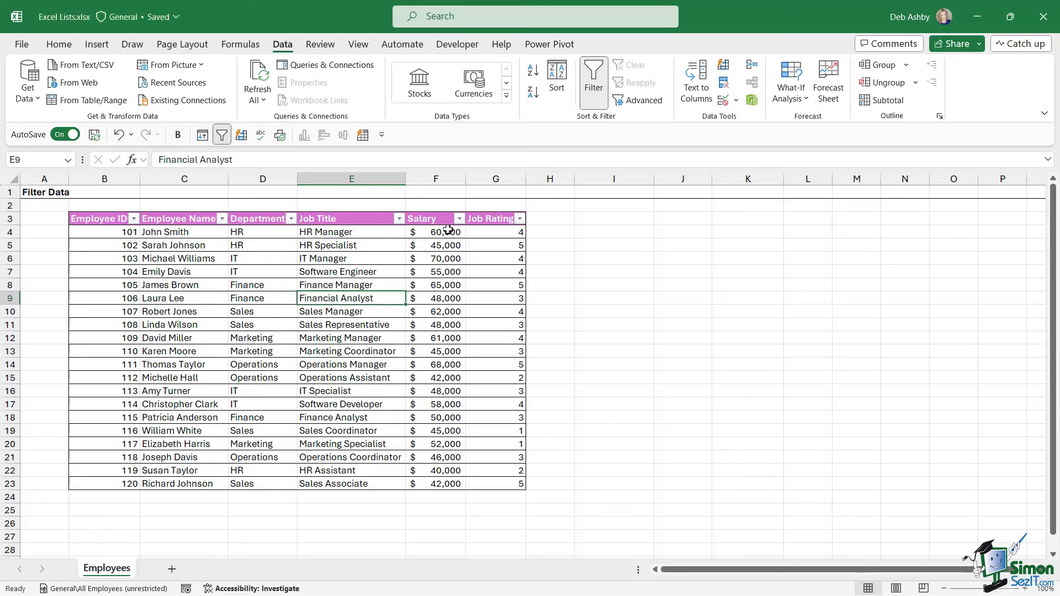
mouse_move(447, 282)
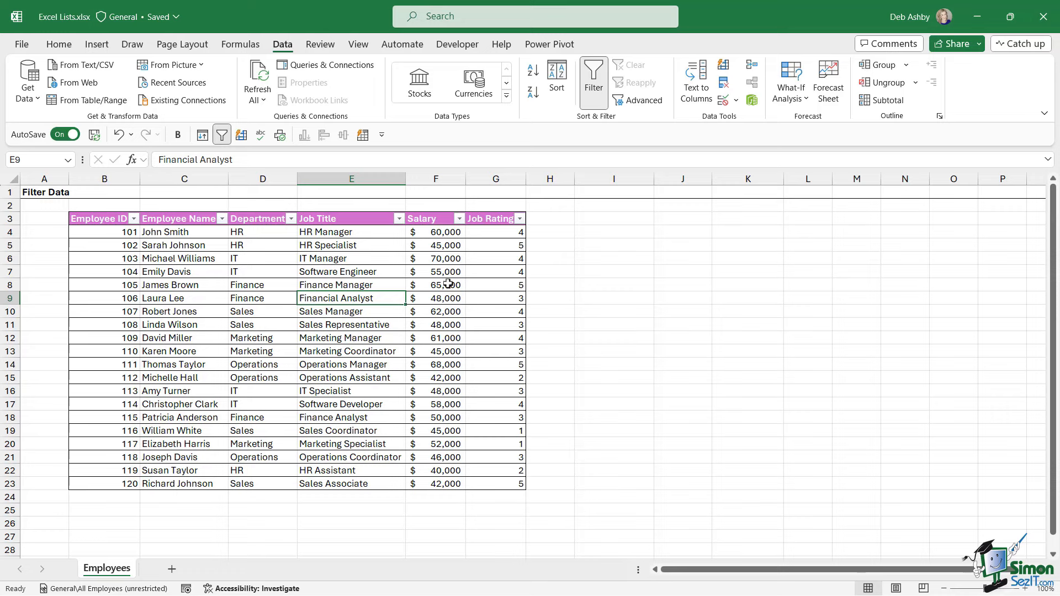
mouse_move(458, 226)
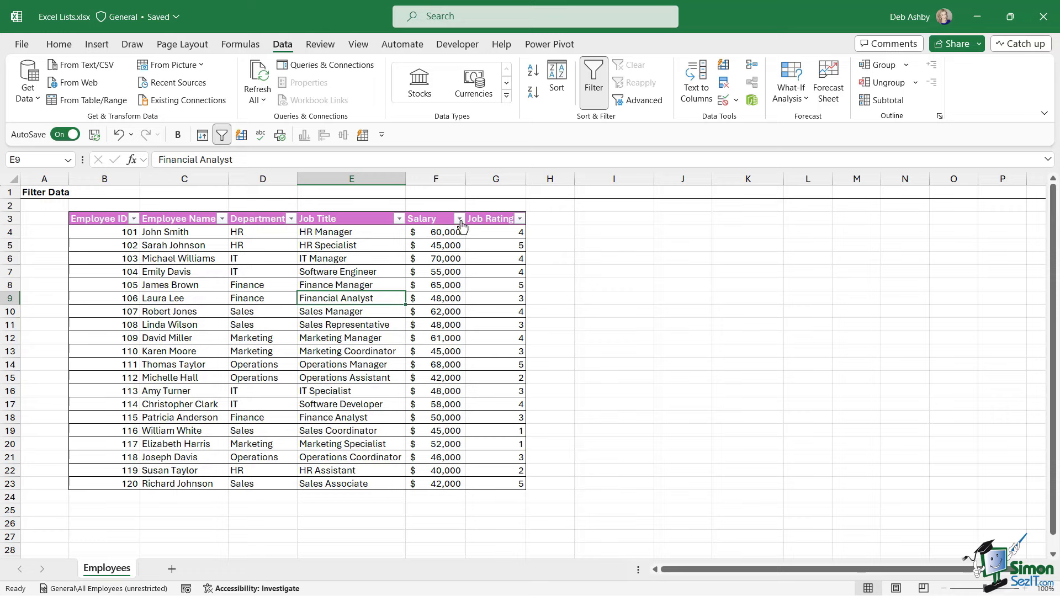
left_click(458, 217)
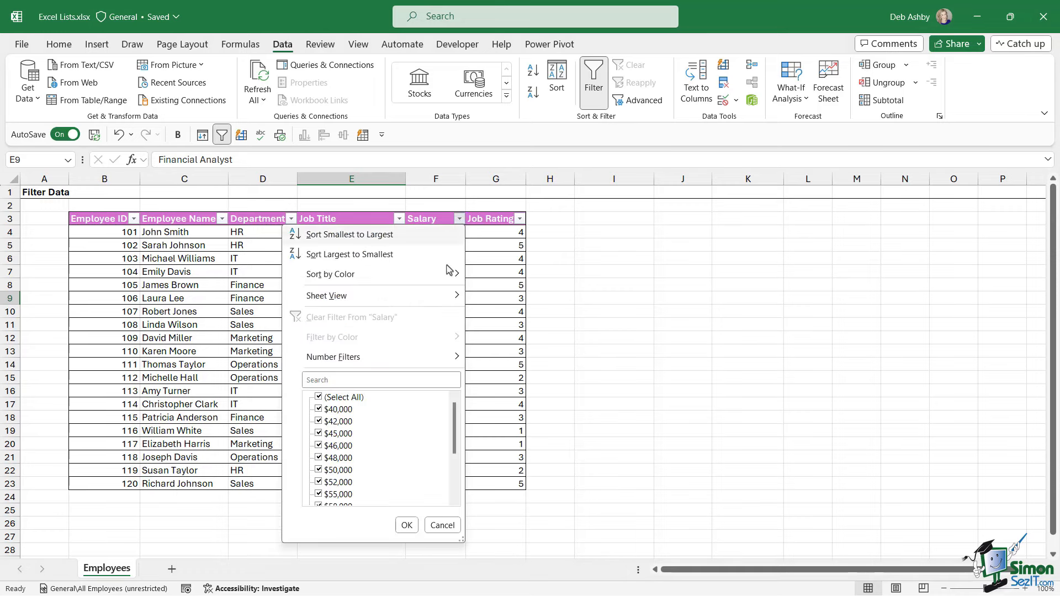
left_click(332, 357)
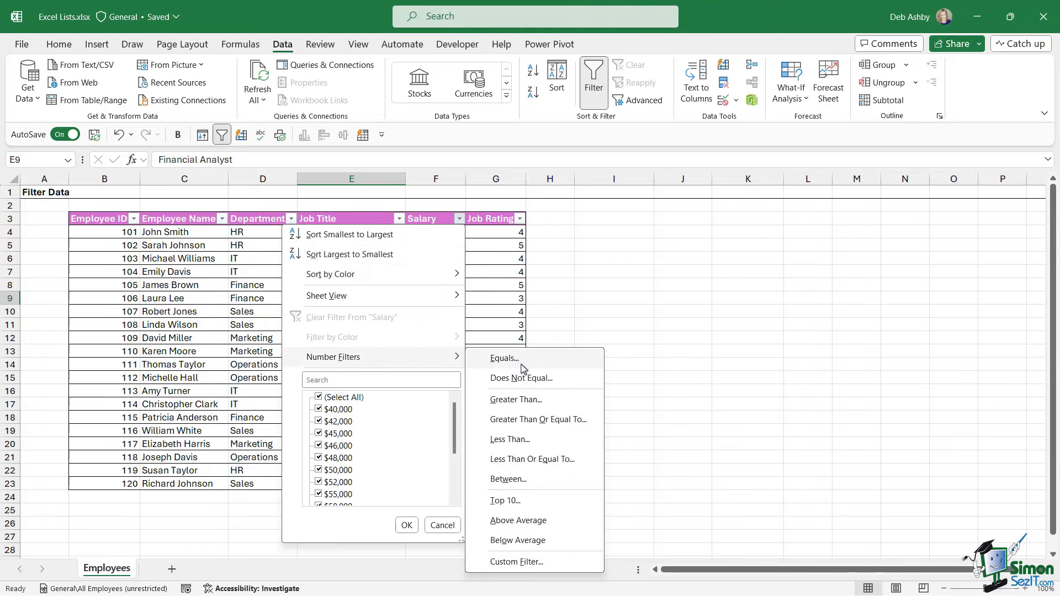
mouse_move(538, 505)
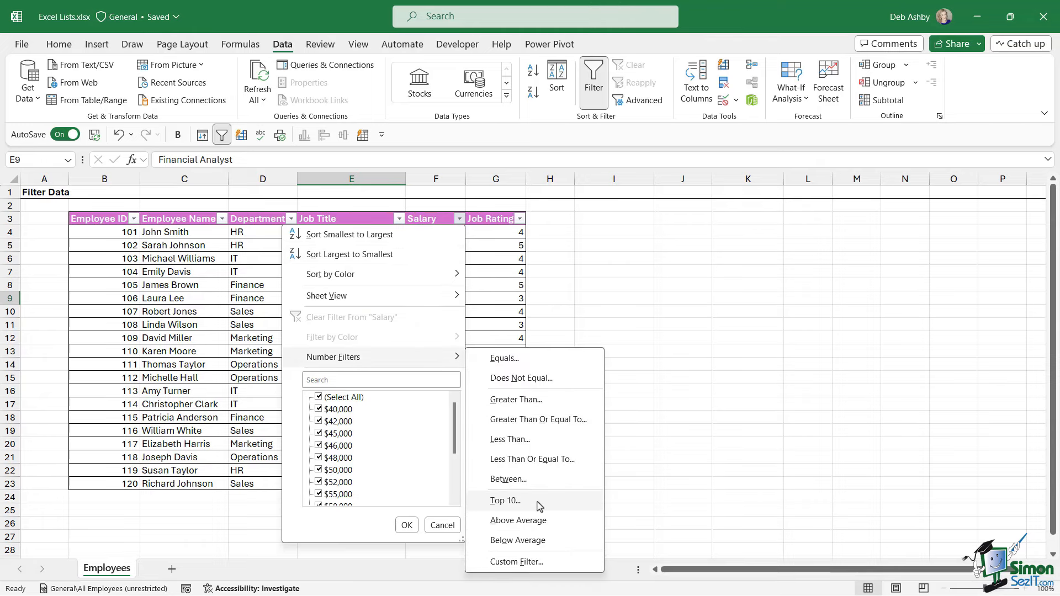
left_click(504, 500)
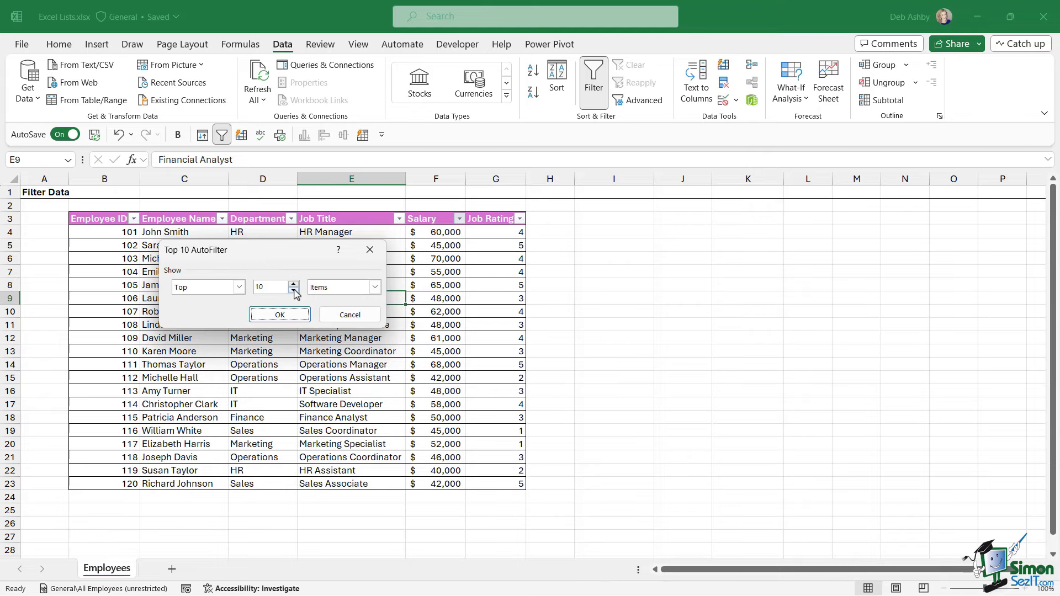
left_click(293, 290)
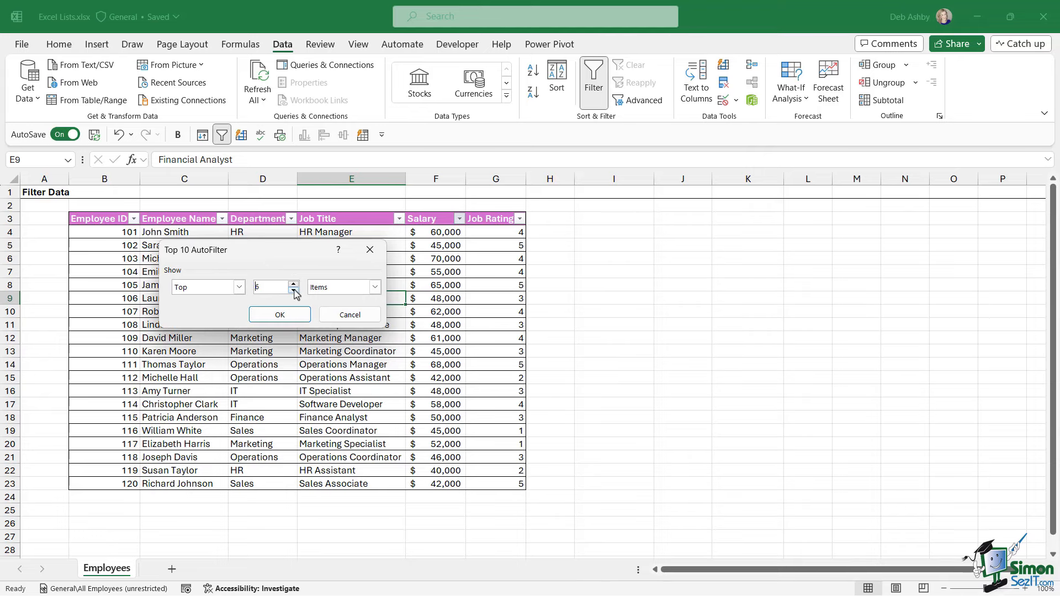
left_click(278, 314)
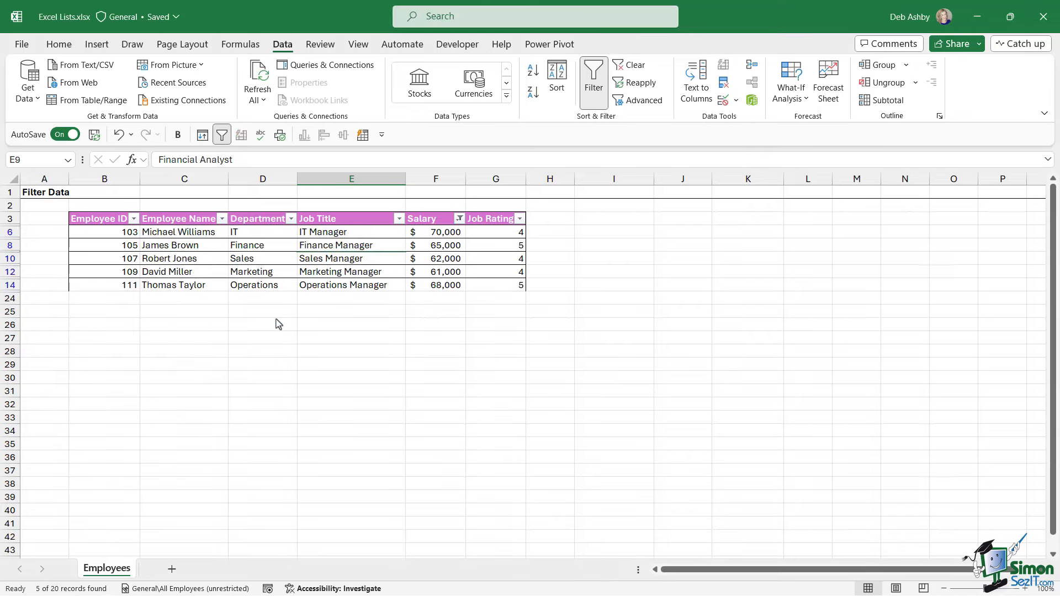
mouse_move(436, 291)
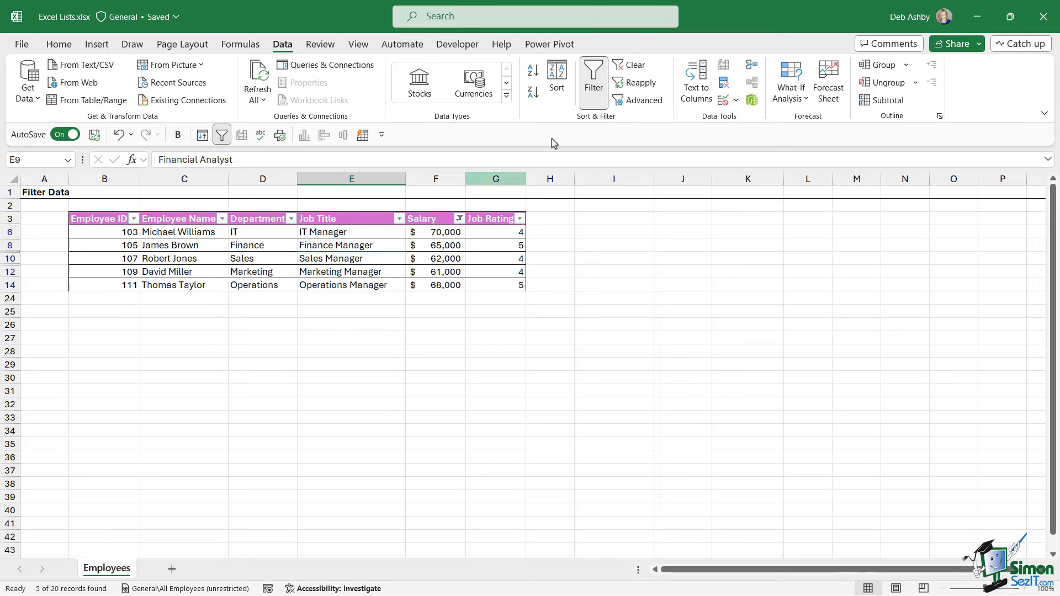
left_click(632, 64)
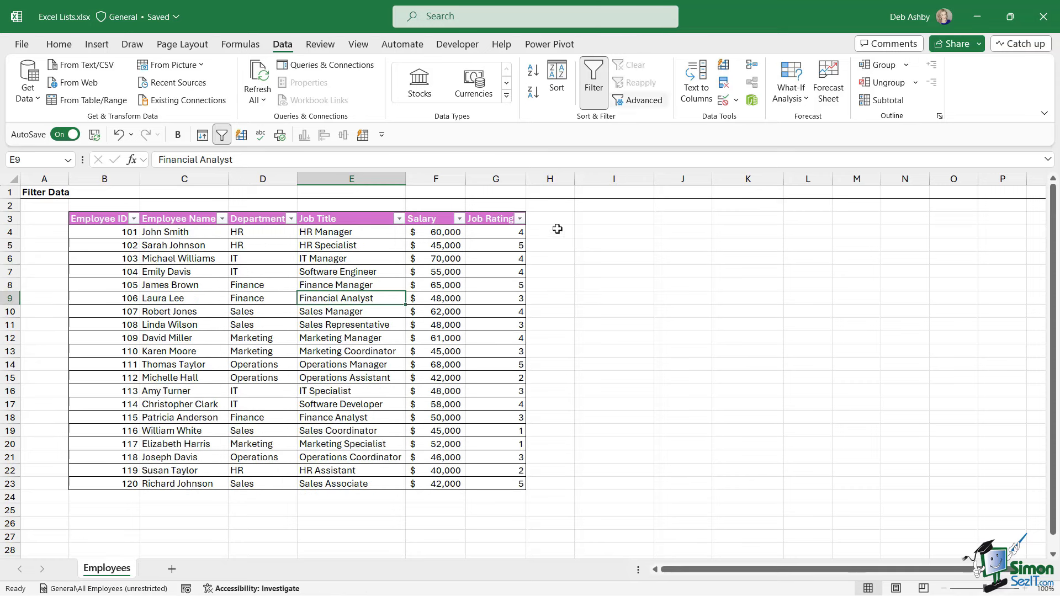
left_click(351, 285)
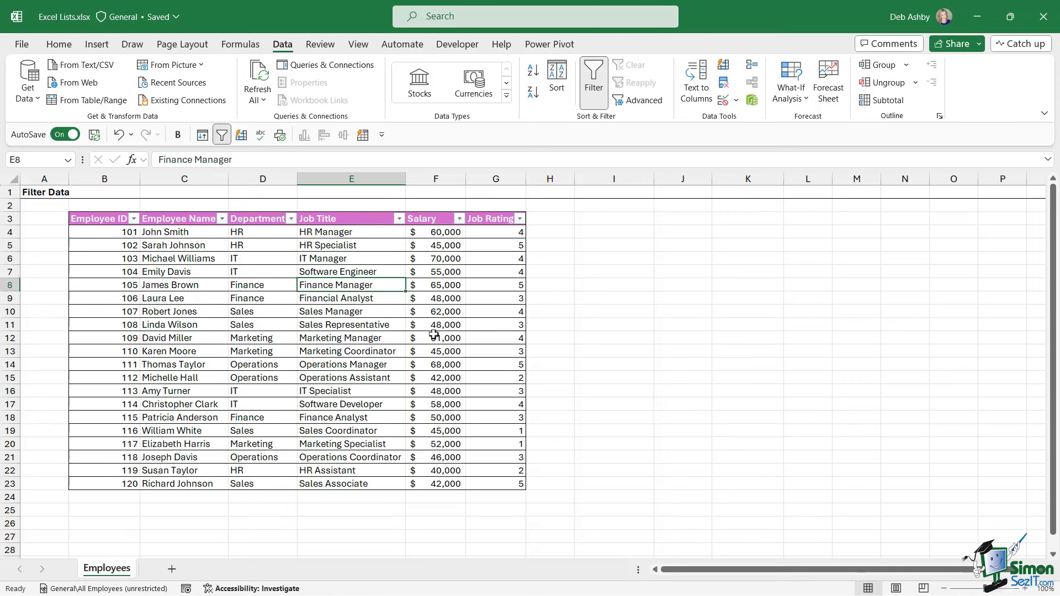
Open the Department column's filter dropdown to reach its Text Filters options
left_click(292, 217)
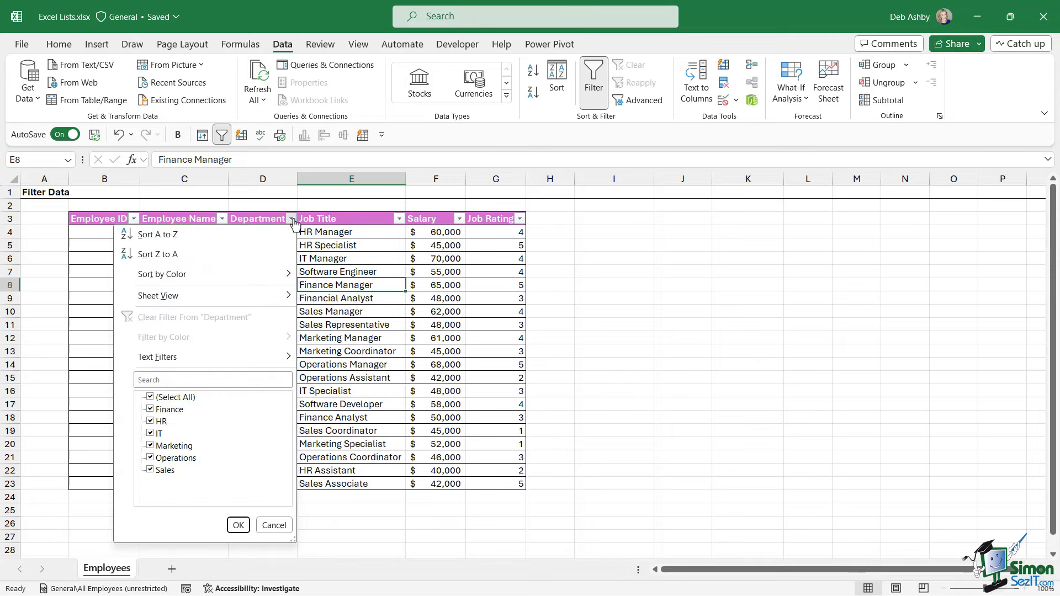
mouse_move(183, 408)
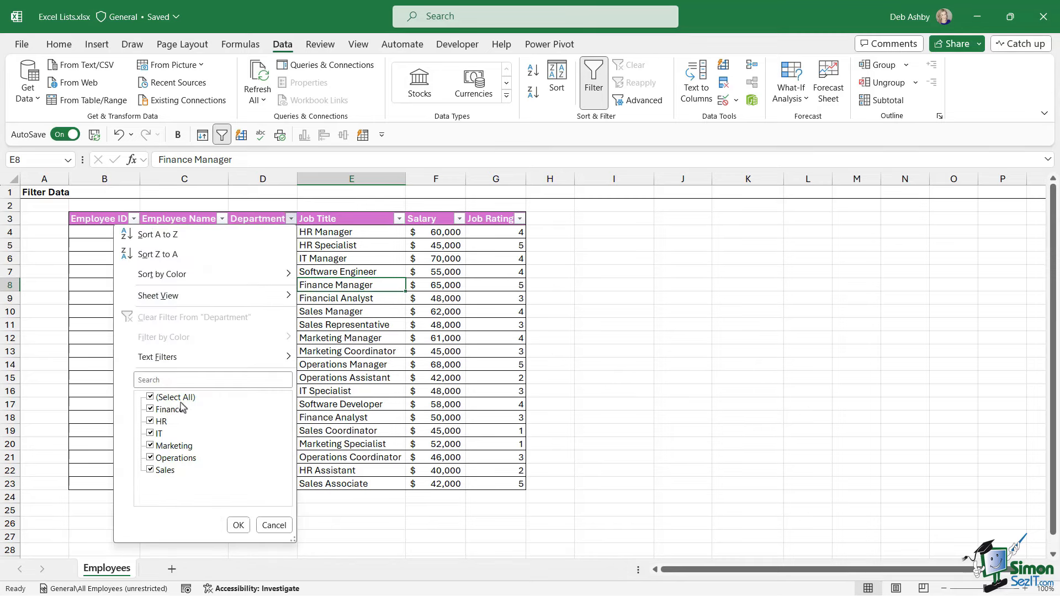
mouse_move(175, 482)
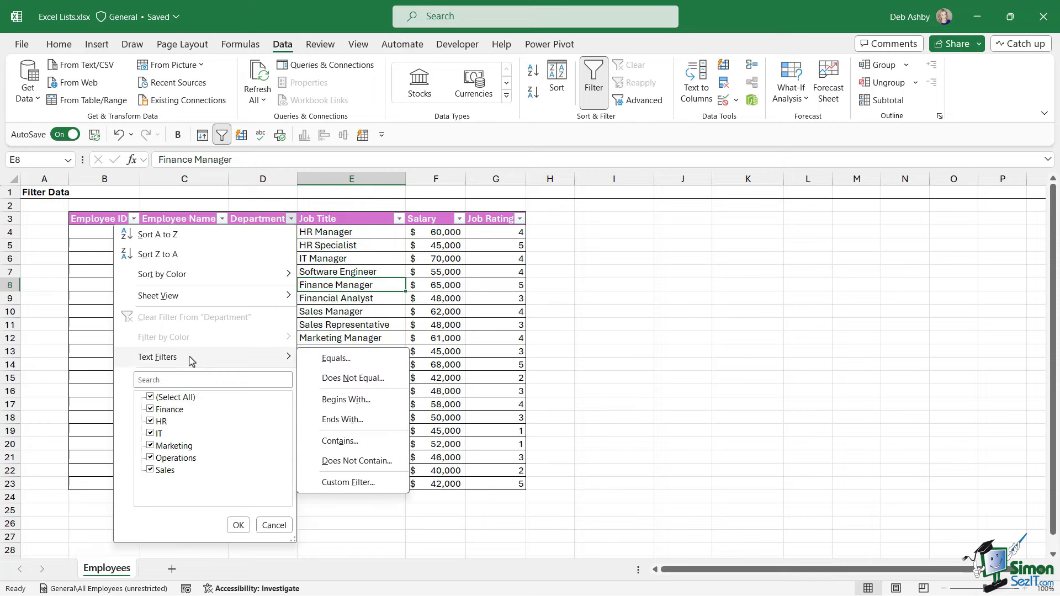
mouse_move(428, 312)
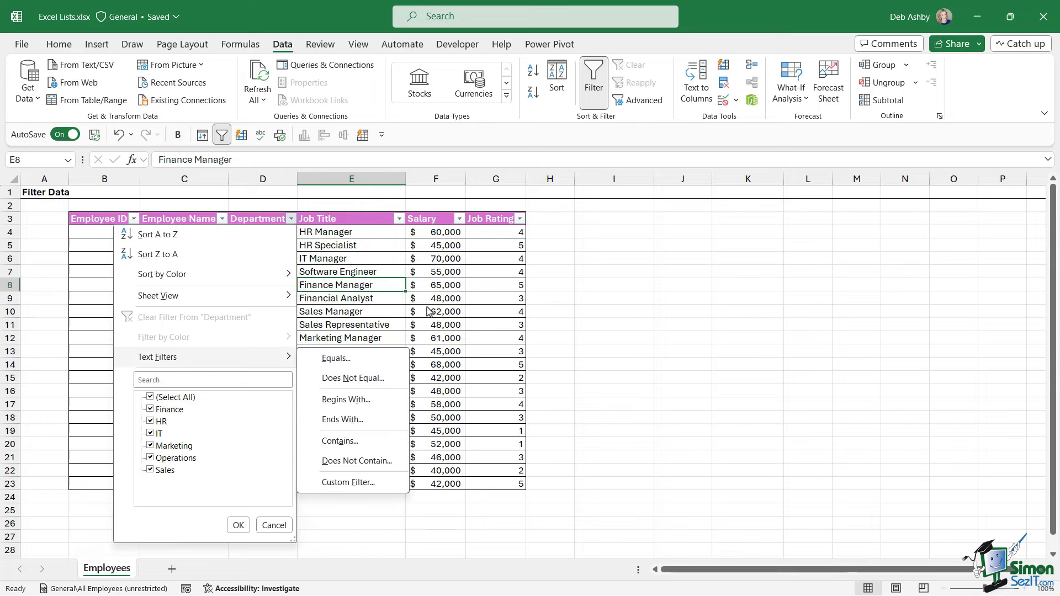